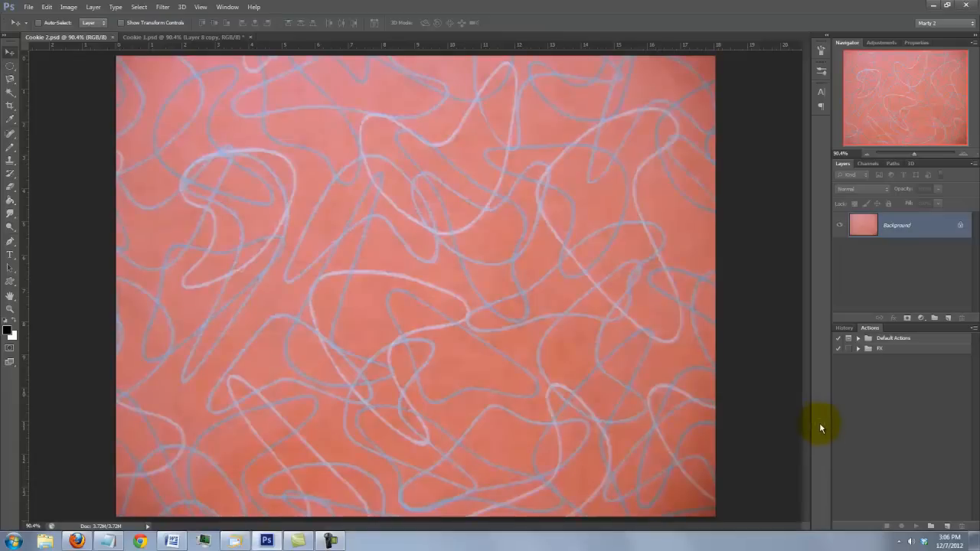
Add an empty Layer 1 above the pink scribble background.
{"action": "left_click", "coordinate": [69, 7]}
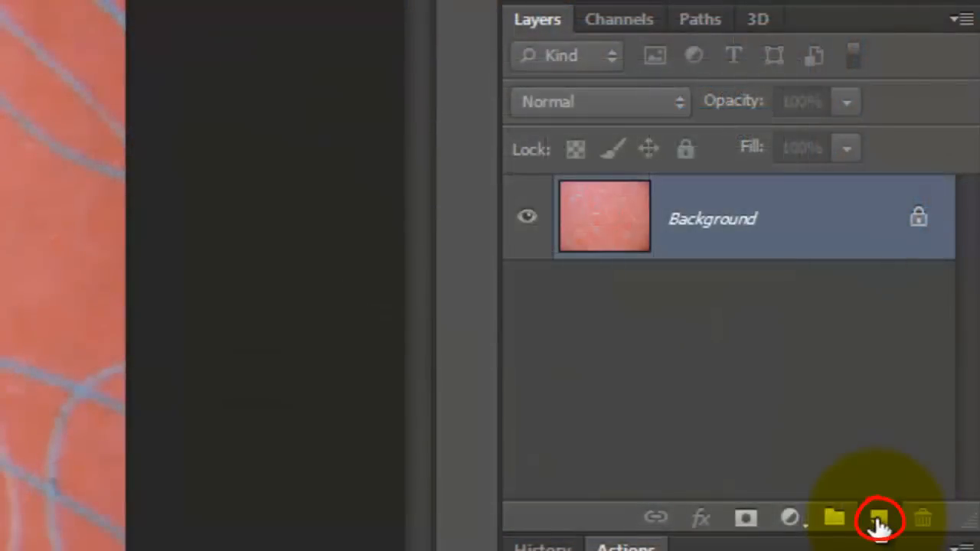
{"action": "left_click", "coordinate": [879, 518]}
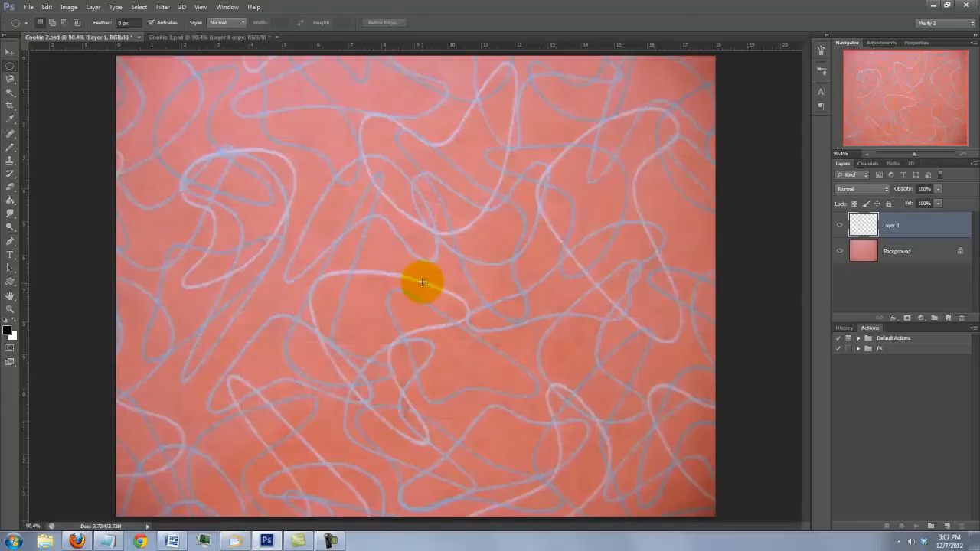
Fill a large centred circular selection with black, reset default colours, and deselect.
{"action": "left_click_drag", "start_coordinate": [422, 282], "coordinate": [601, 121]}
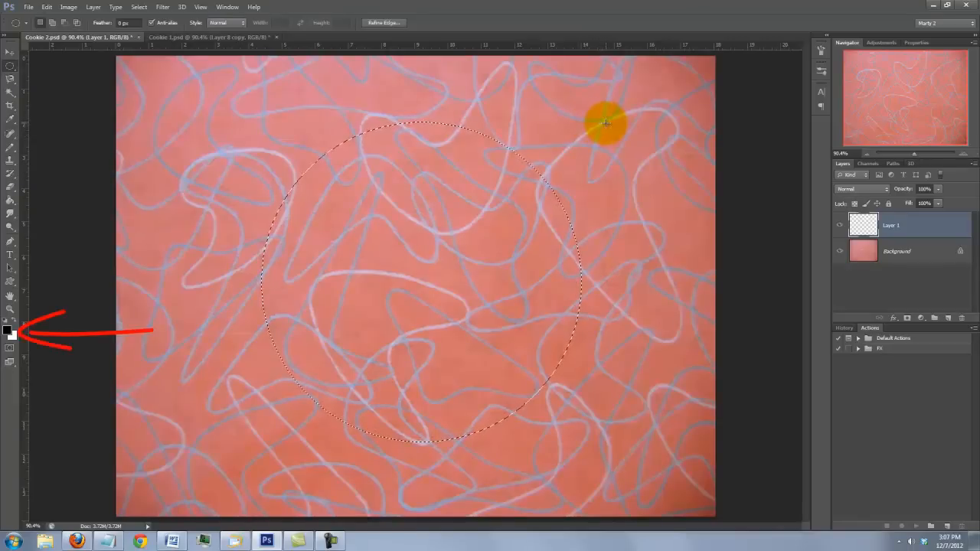
{"action": "key", "text": "alt+Delete"}
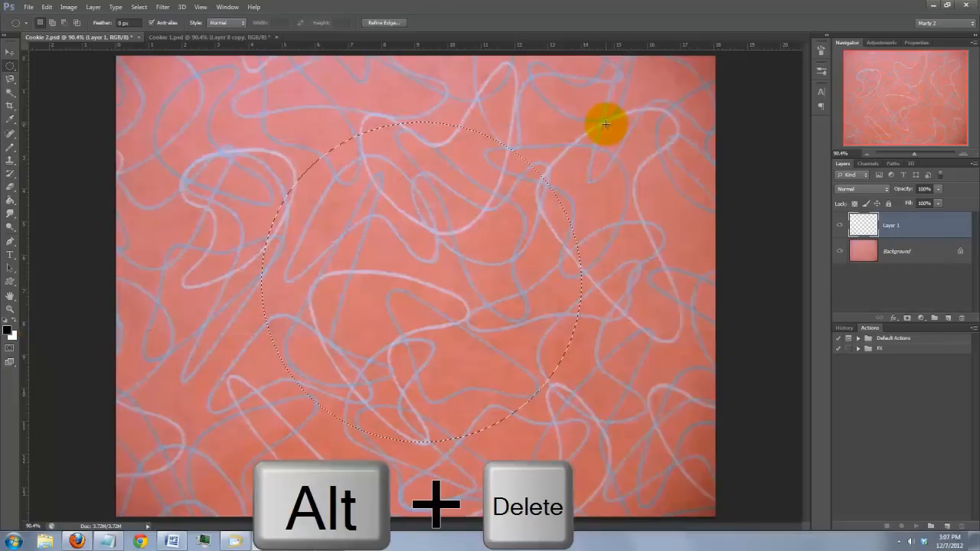
{"action": "key", "text": "alt+Delete"}
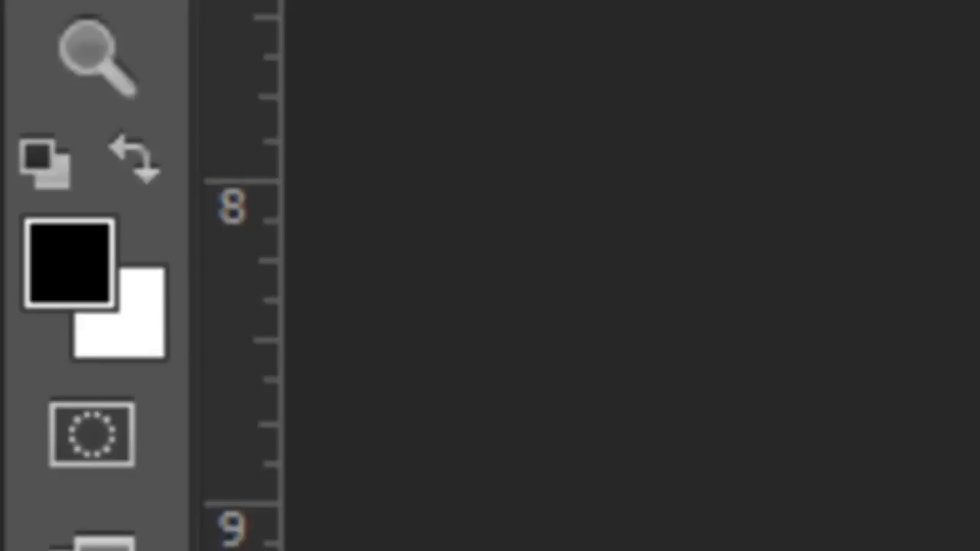
{"action": "key", "text": "d"}
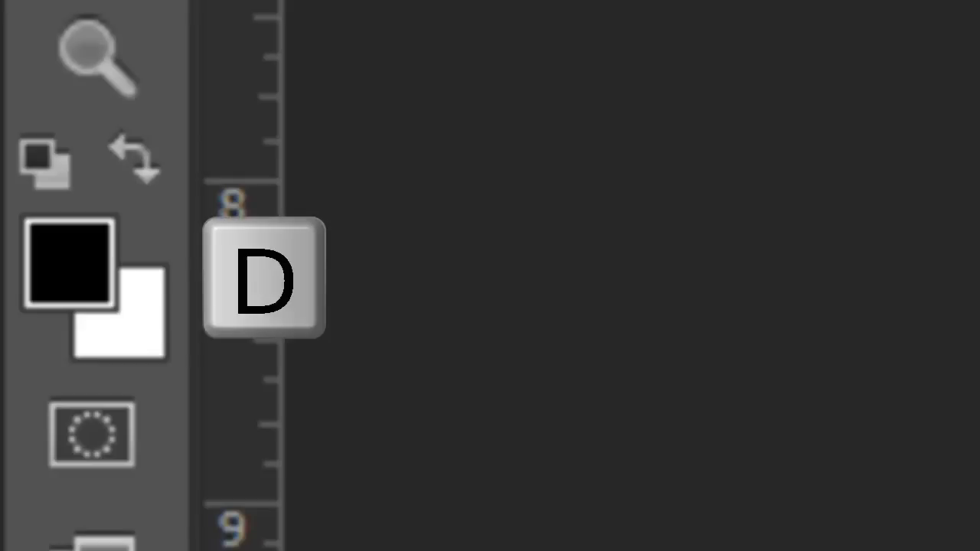
{"action": "key", "text": "d"}
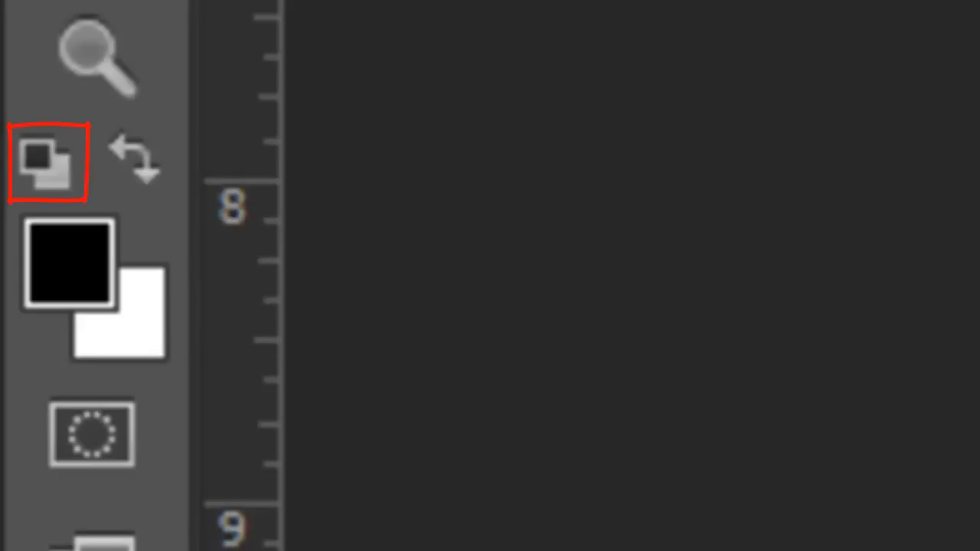
{"action": "key", "text": "ctrl+d"}
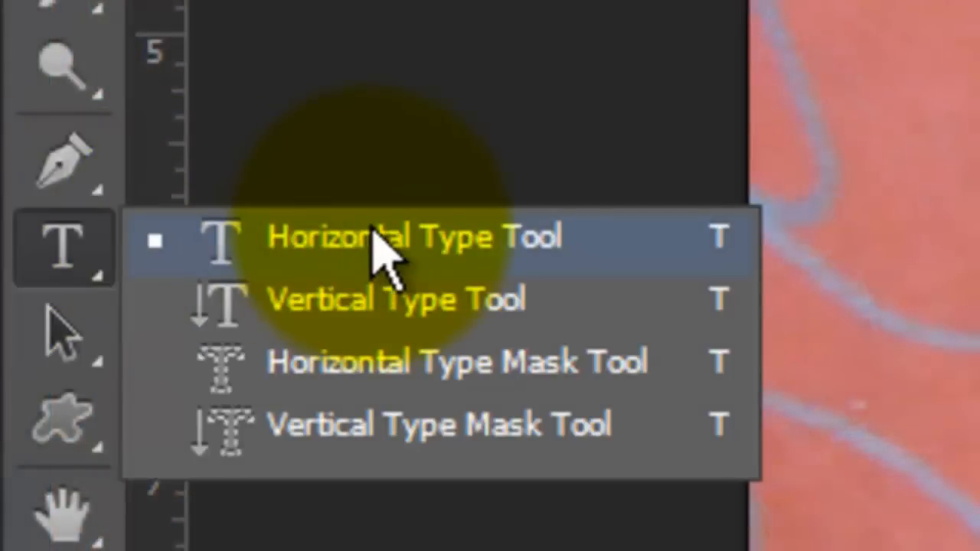
Pick the Type tool, show the Character and Paragraph panels, centre-align, and set 190 pt.
{"action": "left_click", "coordinate": [458, 14]}
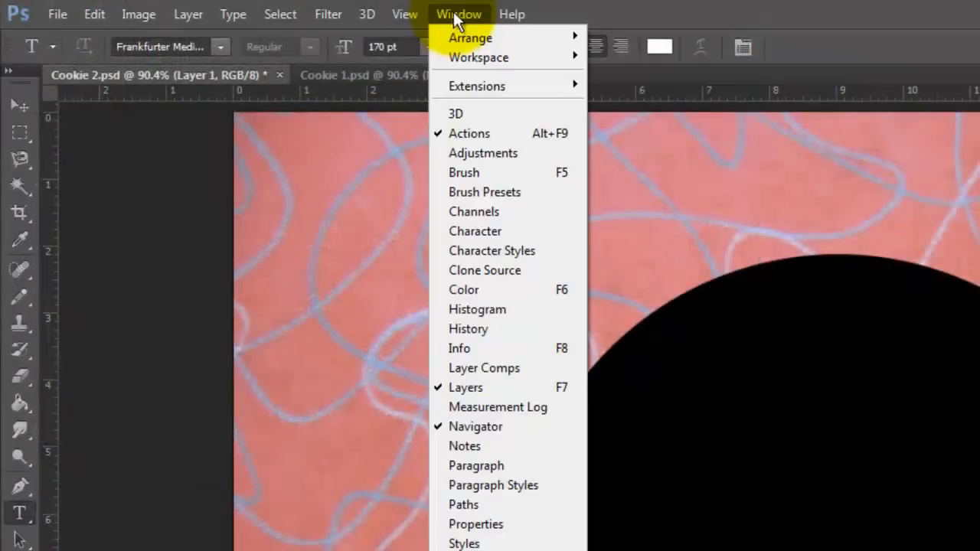
{"action": "mouse_move", "coordinate": [475, 231]}
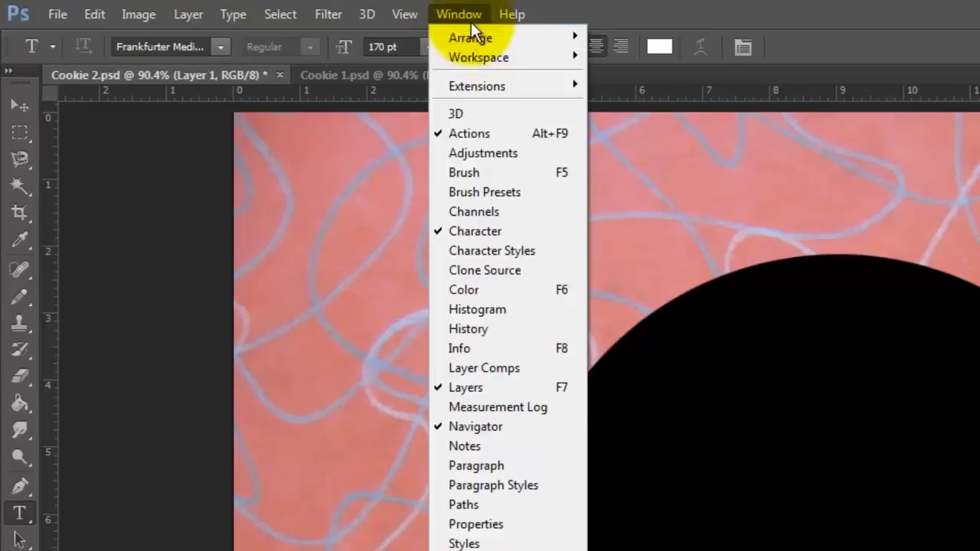
{"action": "left_click", "coordinate": [477, 465]}
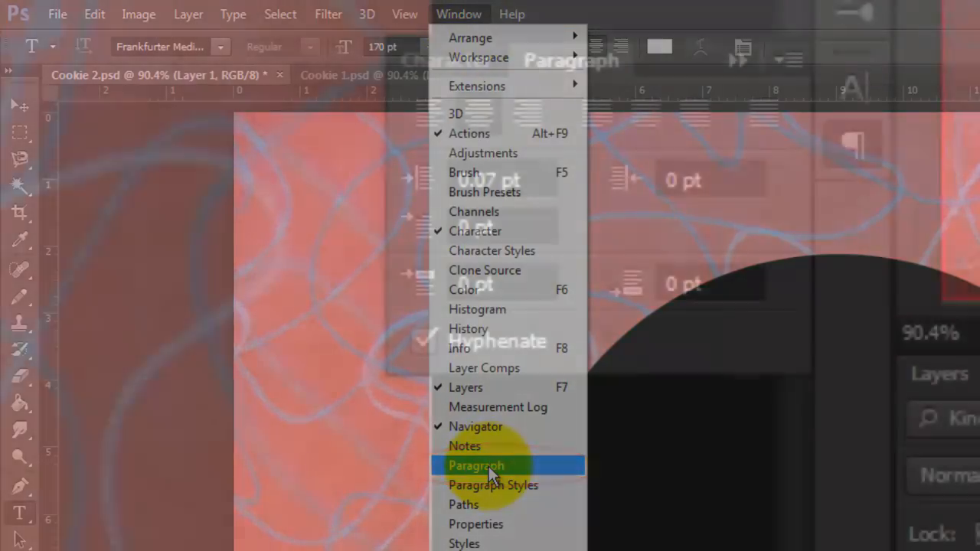
{"action": "left_click", "coordinate": [476, 466]}
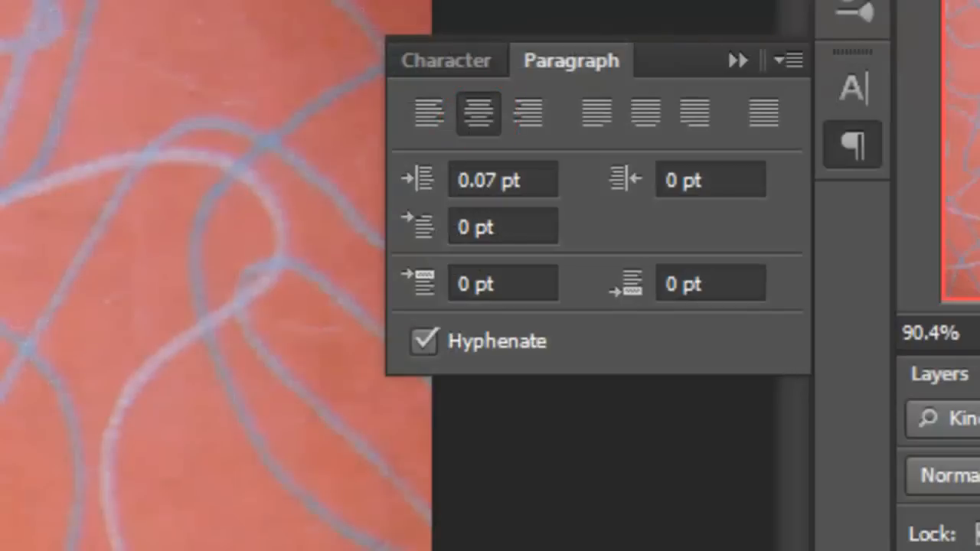
{"action": "left_click", "coordinate": [434, 60]}
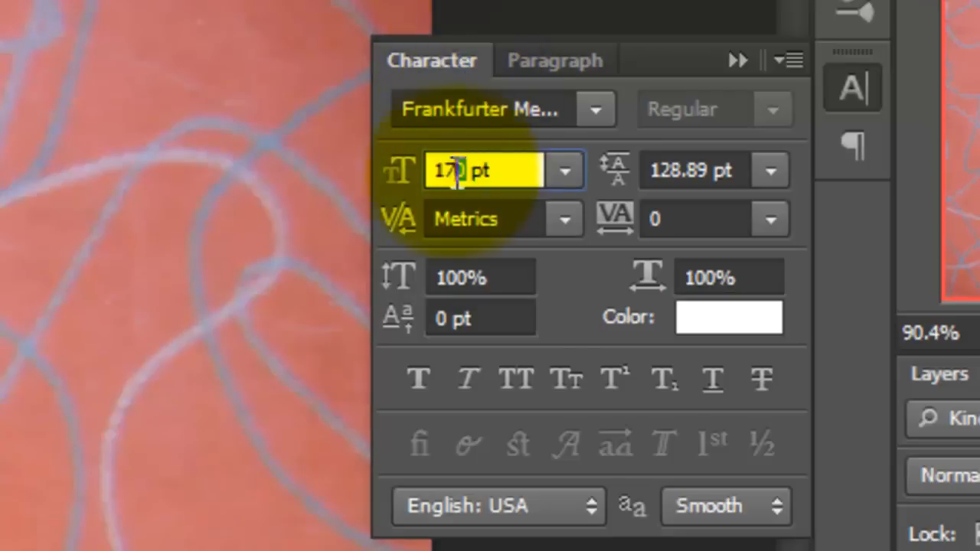
{"action": "type", "text": "190"}
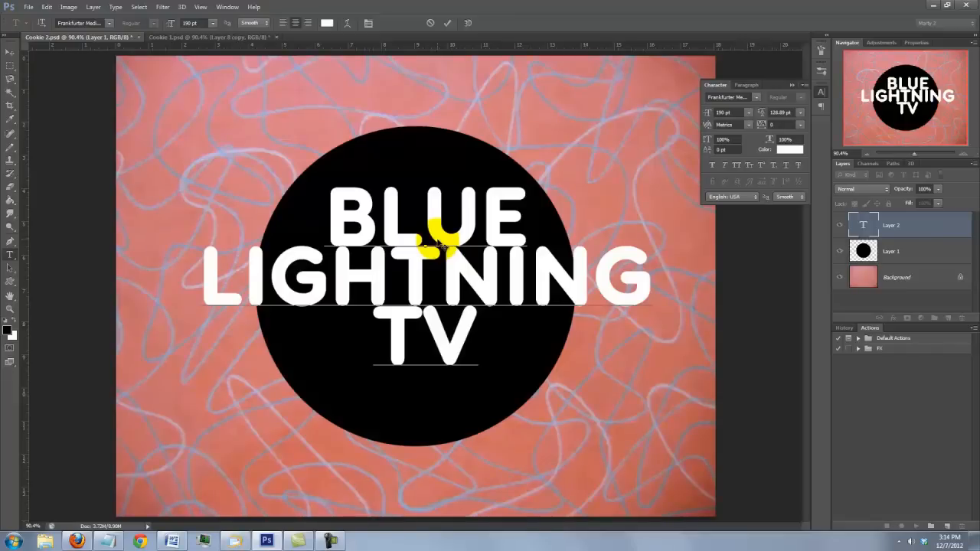
Type BLUE LIGHTNING TV on three centred lines over the black circle and commit.
{"action": "left_click", "coordinate": [476, 336]}
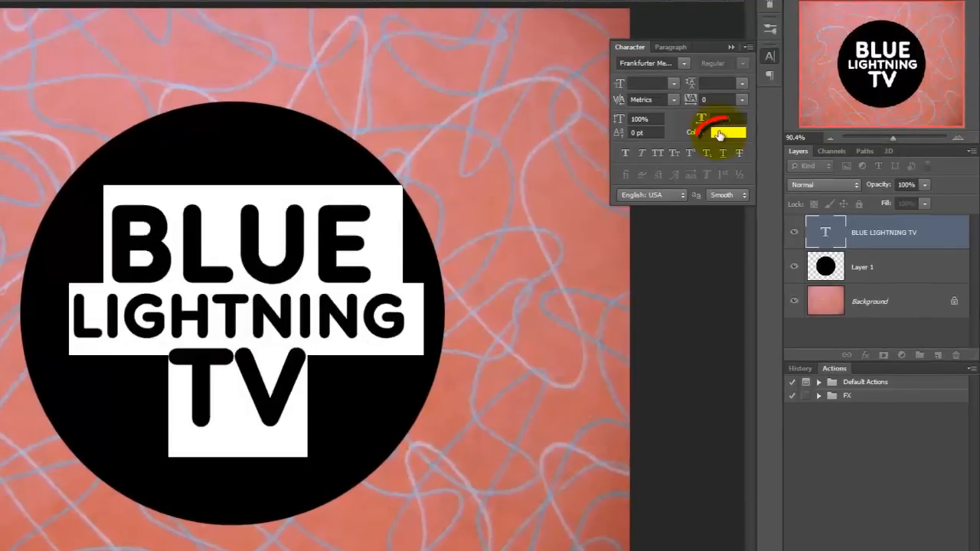
Make the text black and add a 15 px white Stroke layer effect.
{"action": "left_click", "coordinate": [717, 128]}
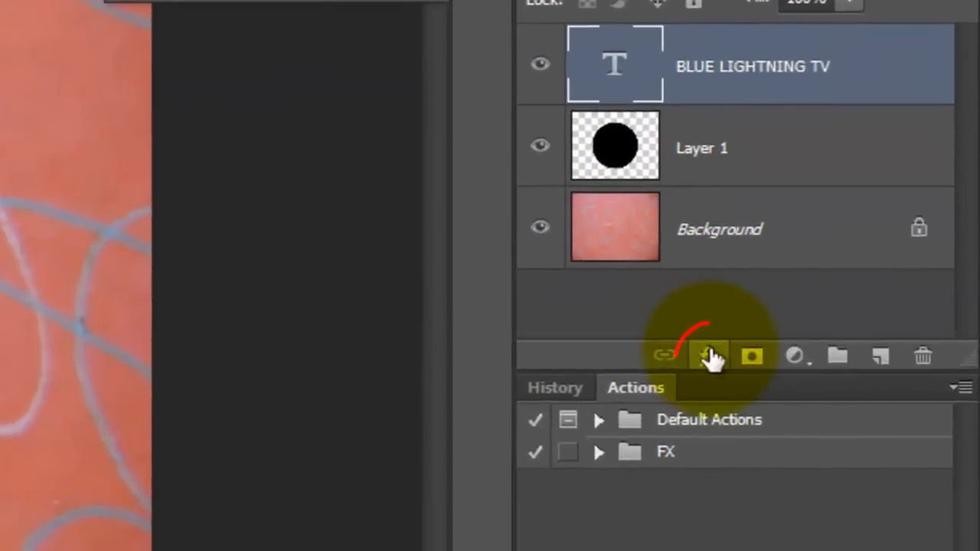
{"action": "left_click", "coordinate": [707, 355]}
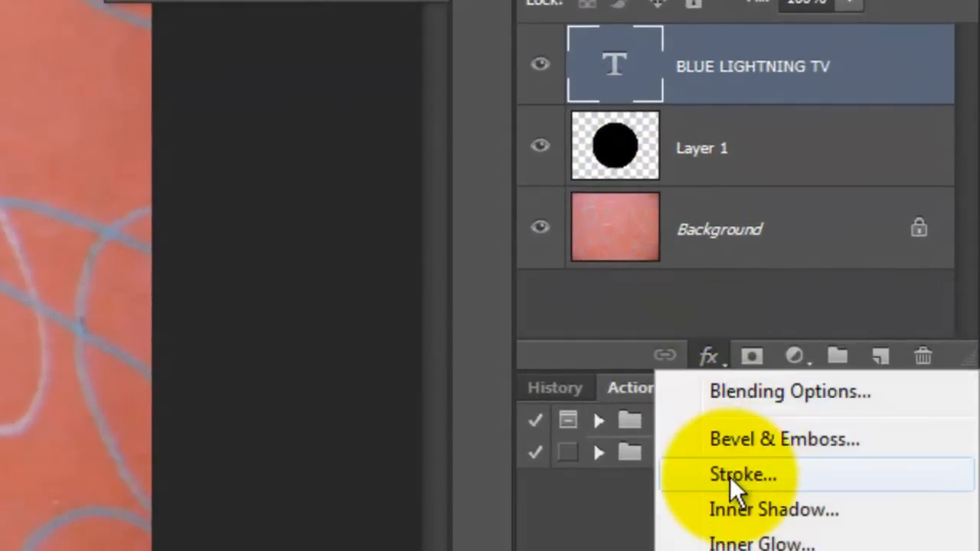
{"action": "left_click", "coordinate": [742, 474]}
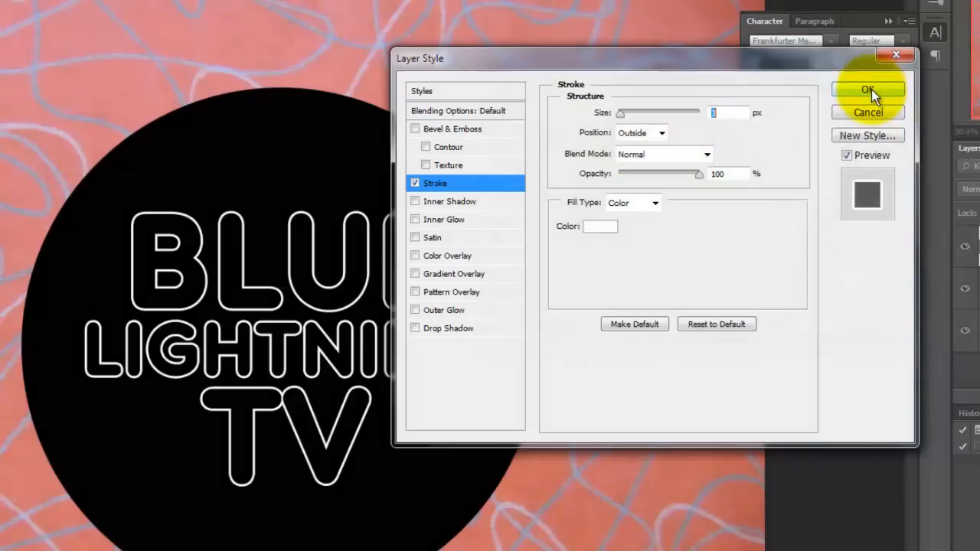
{"action": "left_click_drag", "start_coordinate": [620, 113], "coordinate": [666, 113]}
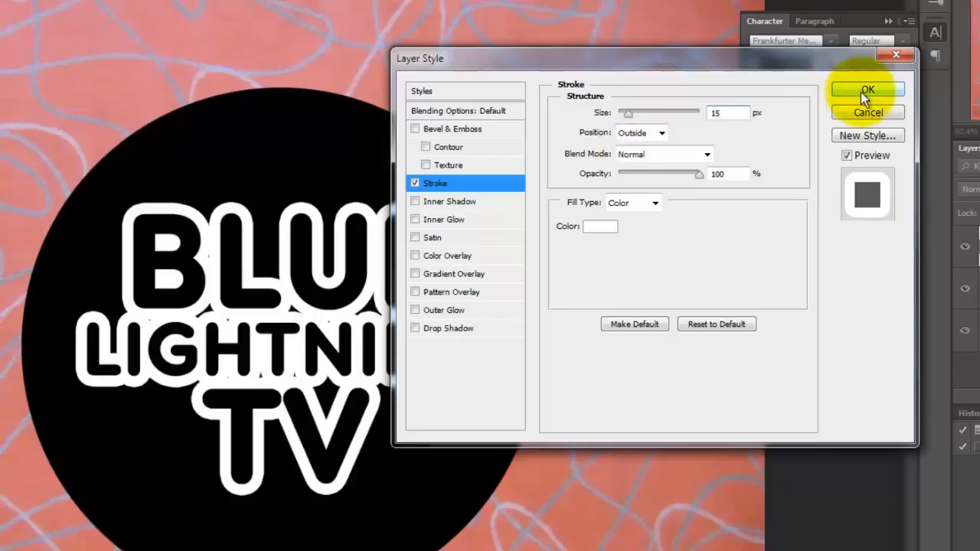
{"action": "left_click", "coordinate": [868, 90]}
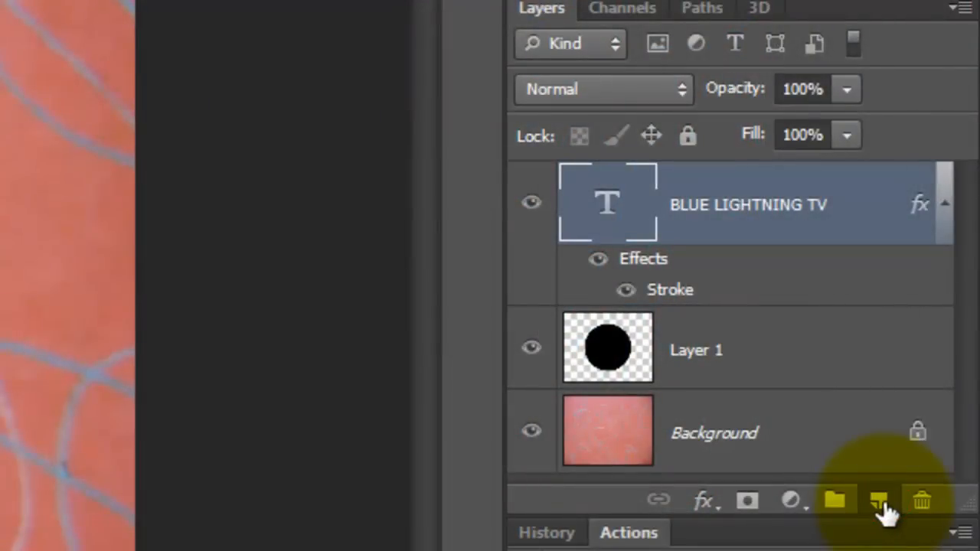
Add Layer 2, load the black circle as a selection, and scale it slightly smaller.
{"action": "left_click", "coordinate": [878, 500]}
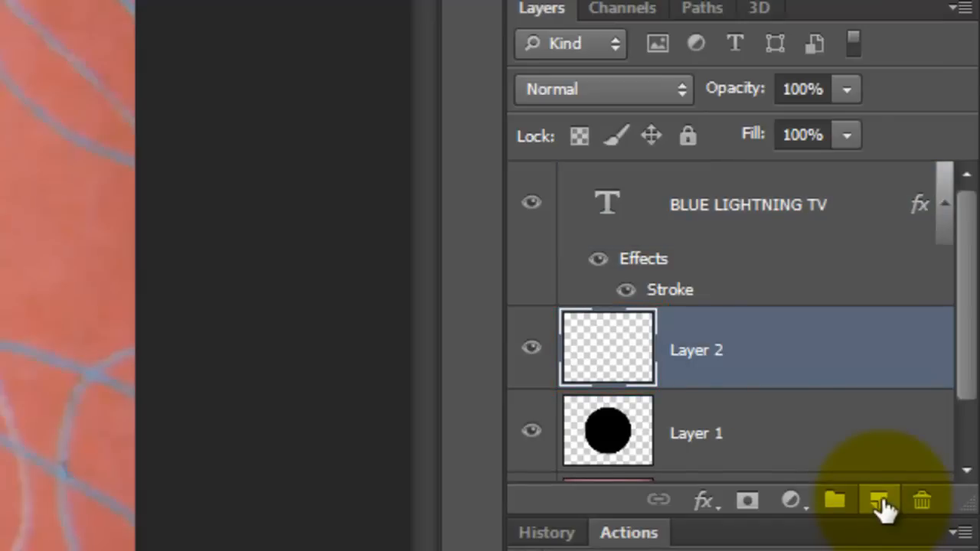
{"action": "left_click", "coordinate": [607, 432]}
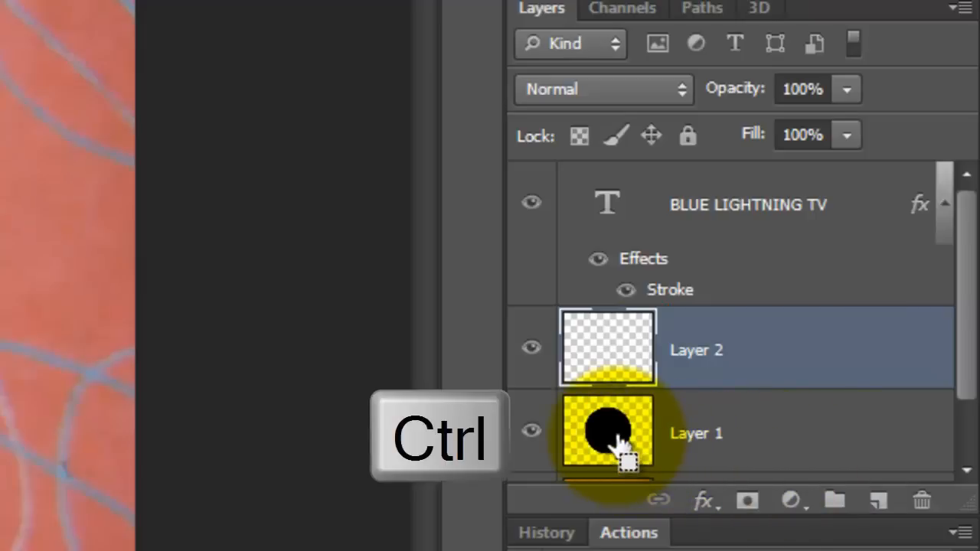
{"action": "left_click", "coordinate": [606, 434]}
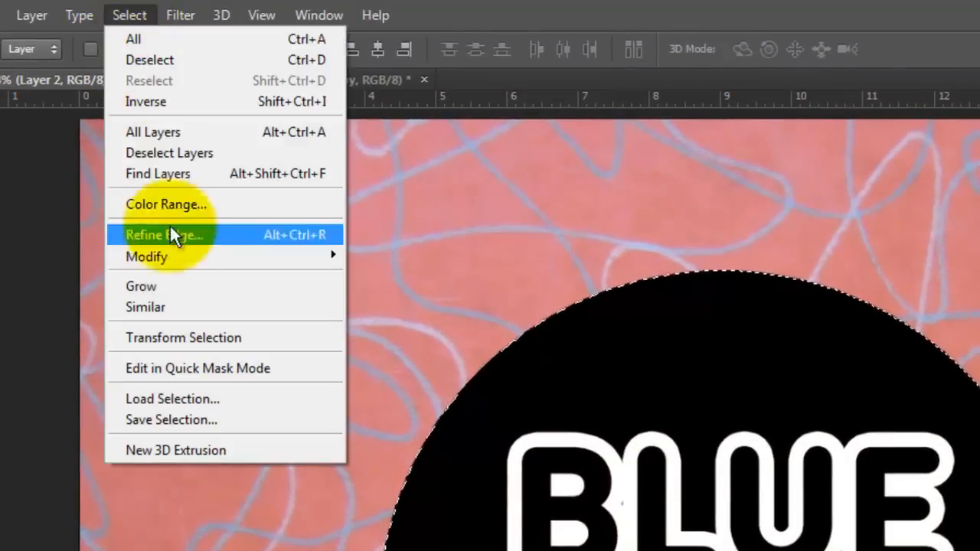
{"action": "mouse_move", "coordinate": [201, 338]}
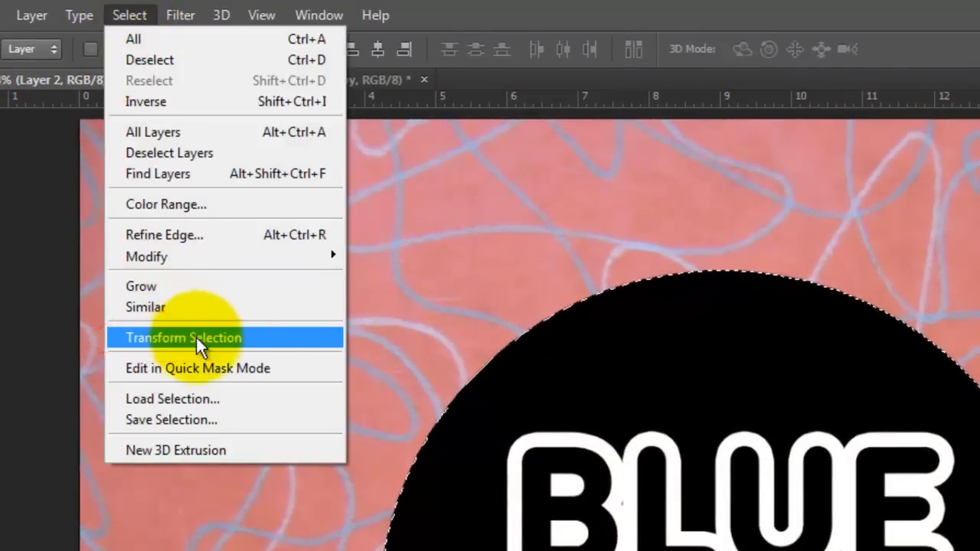
{"action": "left_click", "coordinate": [183, 338]}
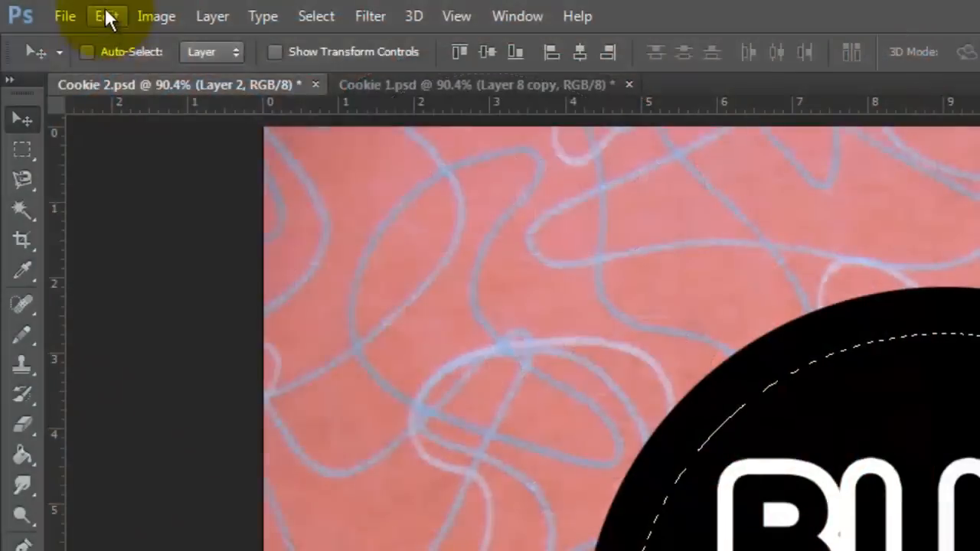
Stroke the reduced selection with a 10 px white stroke placed outside the edge.
{"action": "left_click", "coordinate": [106, 15]}
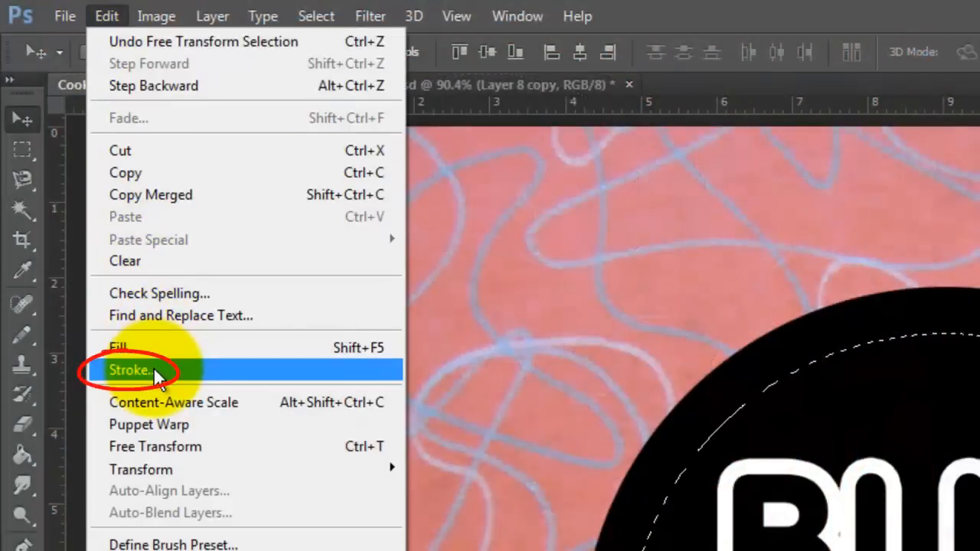
{"action": "left_click", "coordinate": [130, 370]}
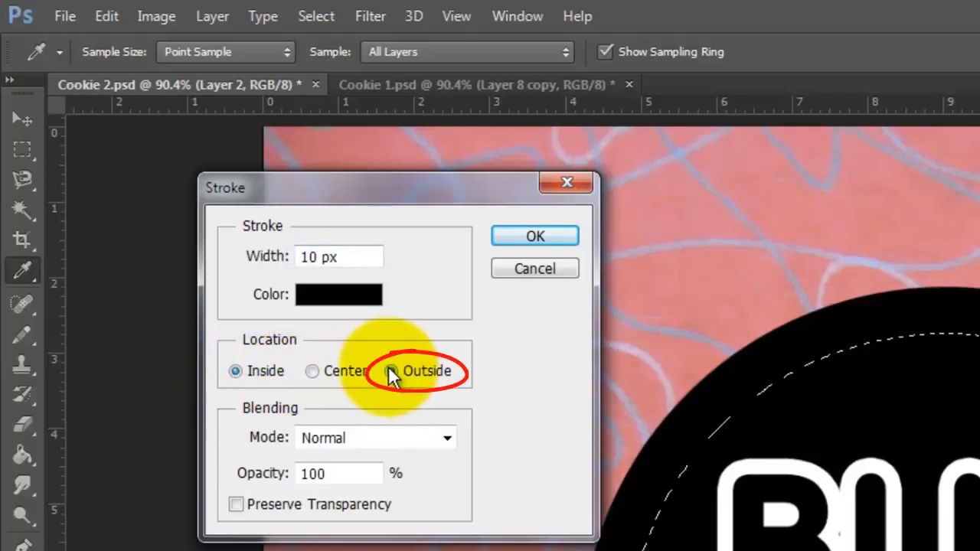
{"action": "left_click", "coordinate": [392, 371]}
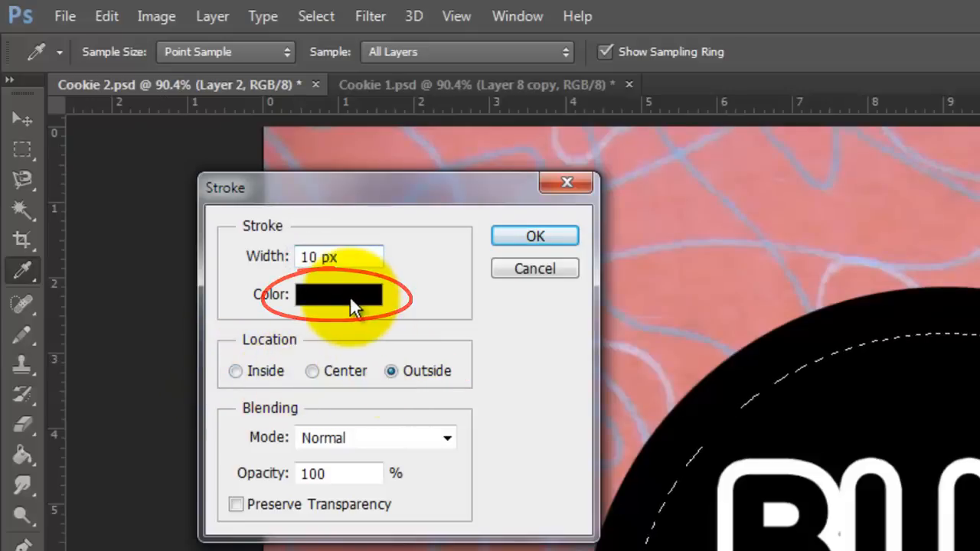
{"action": "left_click", "coordinate": [338, 294]}
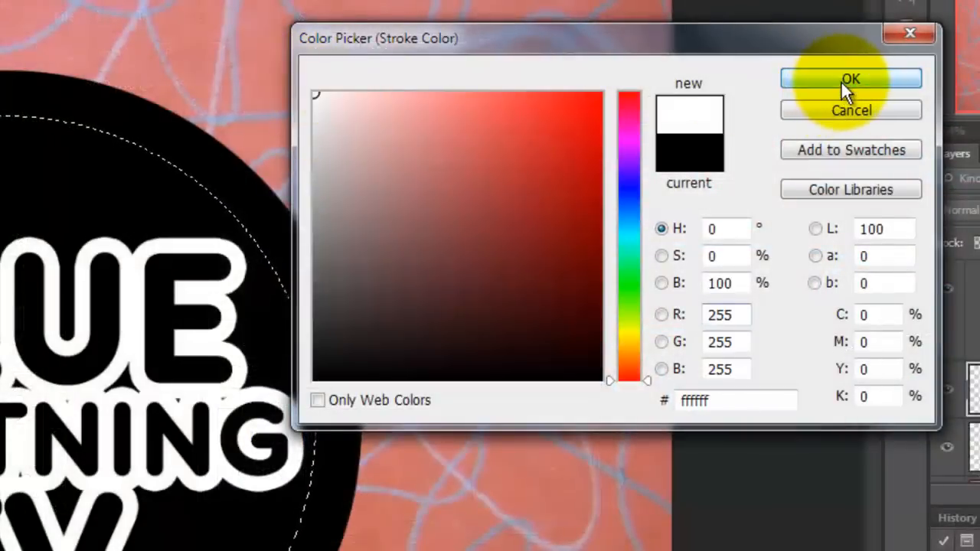
{"action": "left_click", "coordinate": [850, 78]}
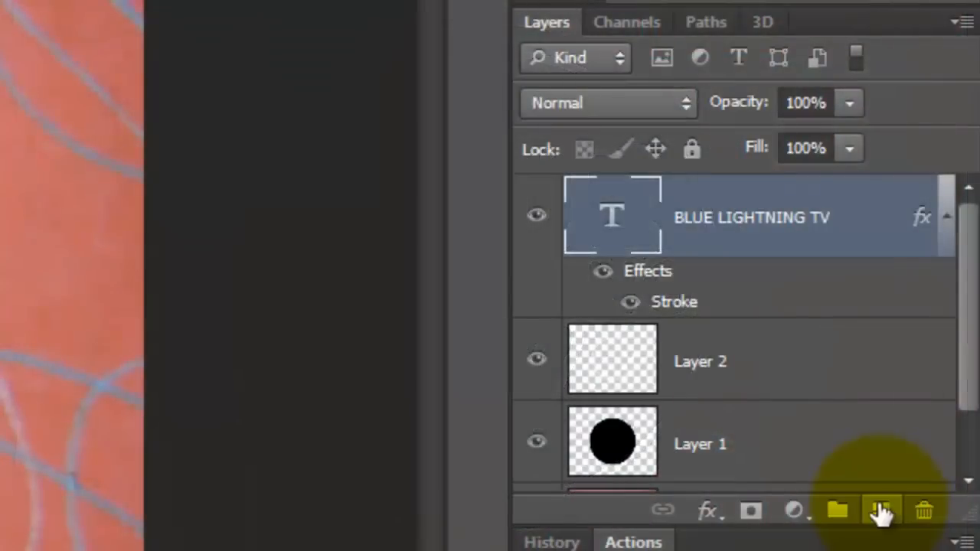
Add a new layer named DOTS and rename Layer 2 to RING.
{"action": "left_click", "coordinate": [881, 511]}
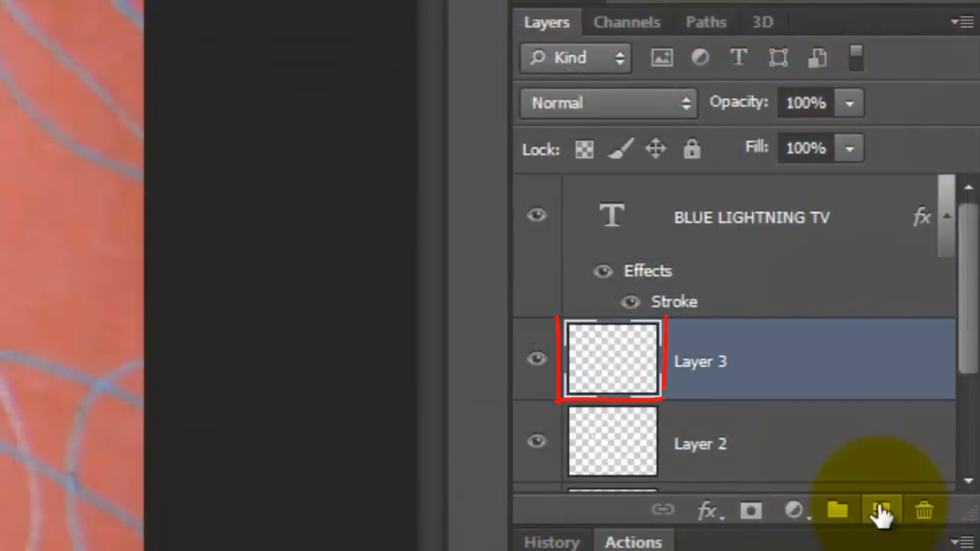
{"action": "double_click", "coordinate": [700, 361]}
{"action": "type", "text": "DOTS"}
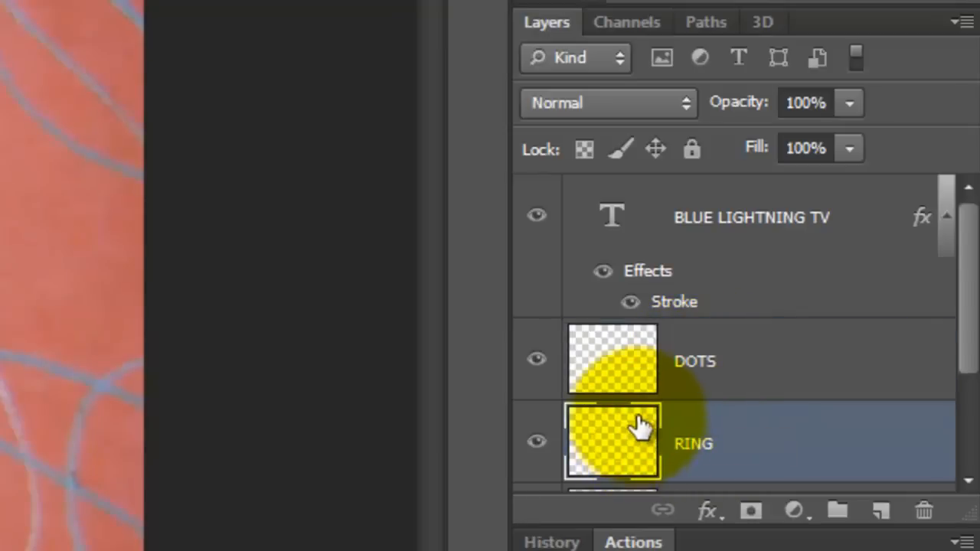
{"action": "left_click", "coordinate": [695, 360]}
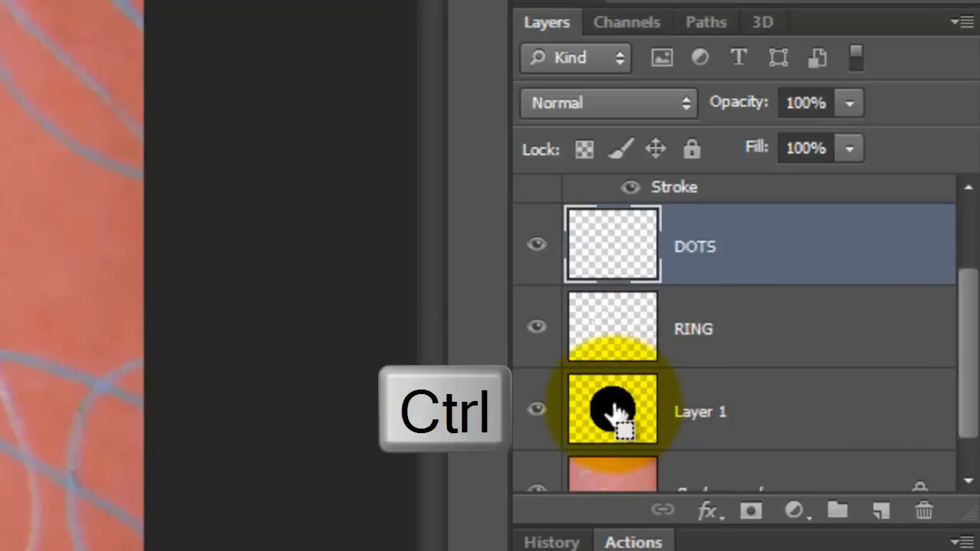
Load the circle selection, shrink it inward, and make a work path with 0.5 px tolerance.
{"action": "left_click", "coordinate": [612, 411]}
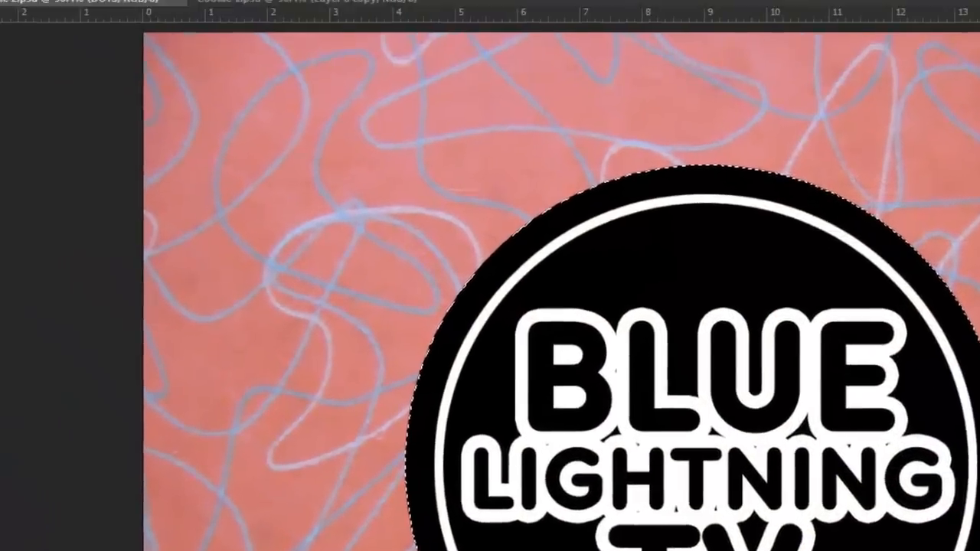
{"action": "left_click", "coordinate": [278, 14]}
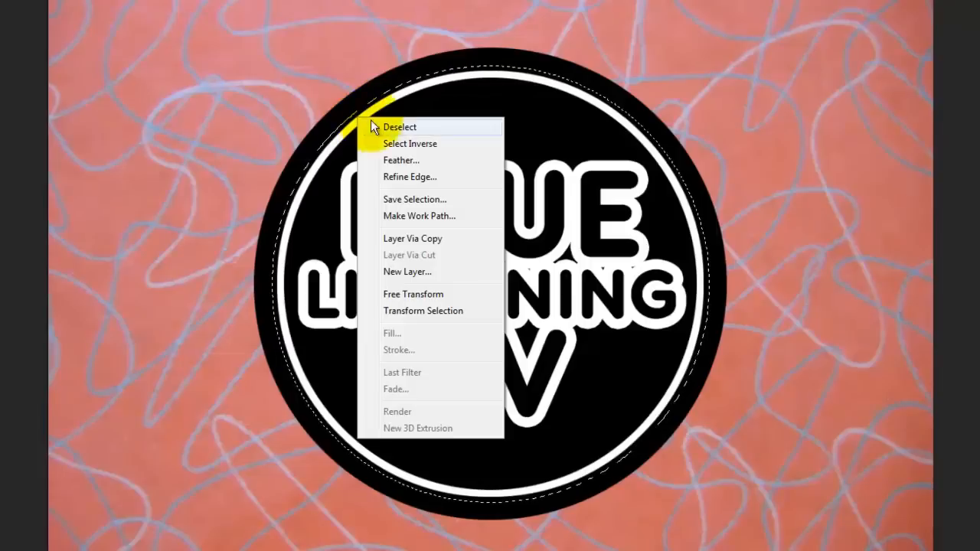
{"action": "left_click", "coordinate": [419, 216]}
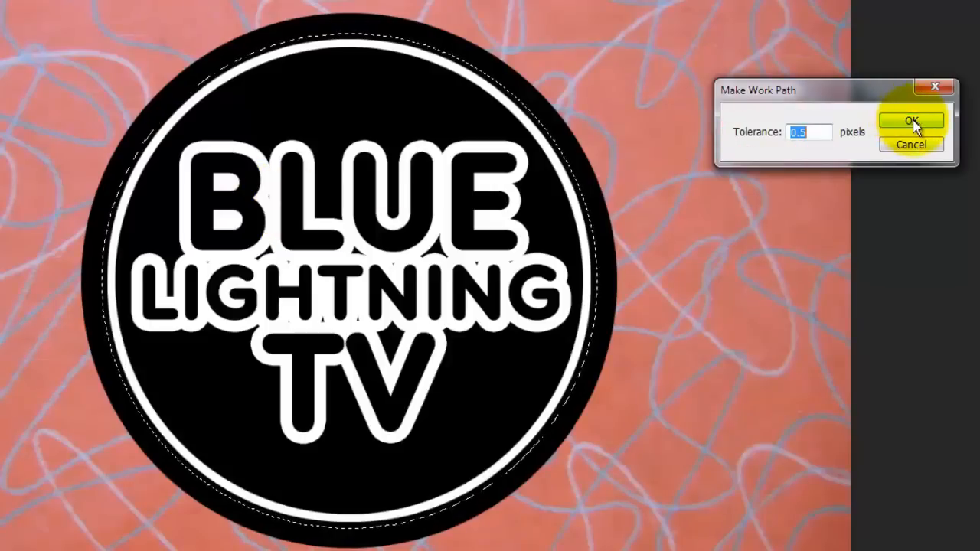
{"action": "left_click", "coordinate": [910, 121]}
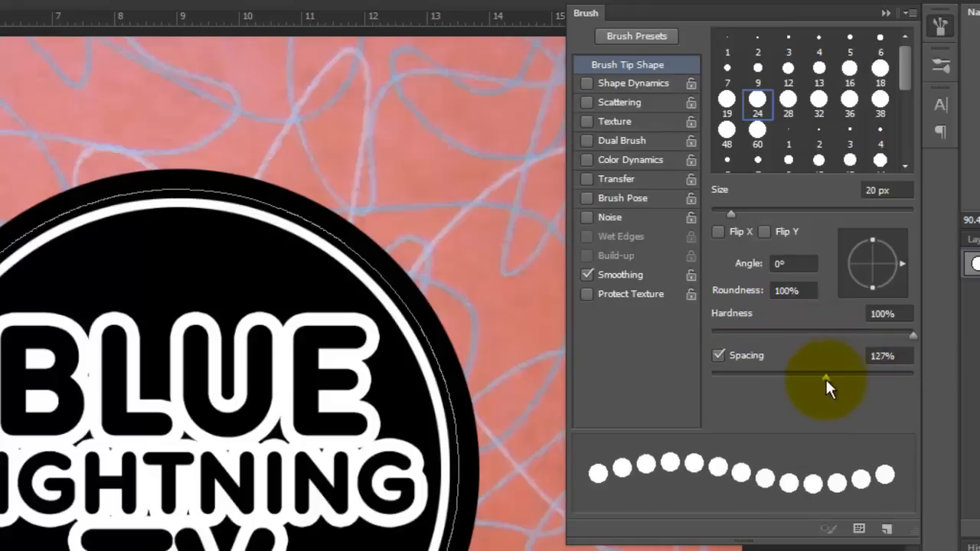
Set brush spacing to 200% and stroke the work path with the Pencil for white dots.
{"action": "left_click_drag", "start_coordinate": [827, 373], "coordinate": [807, 374]}
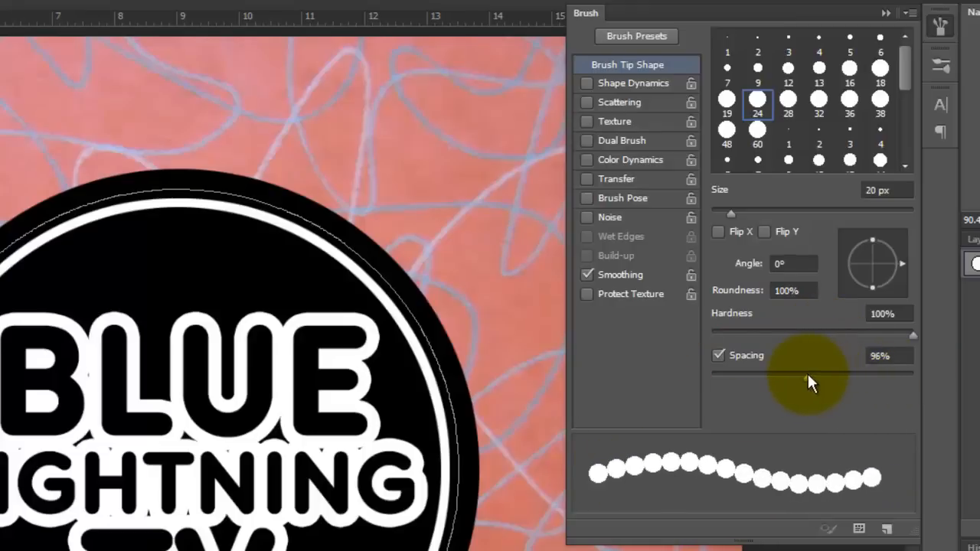
{"action": "left_click_drag", "start_coordinate": [812, 371], "coordinate": [864, 371]}
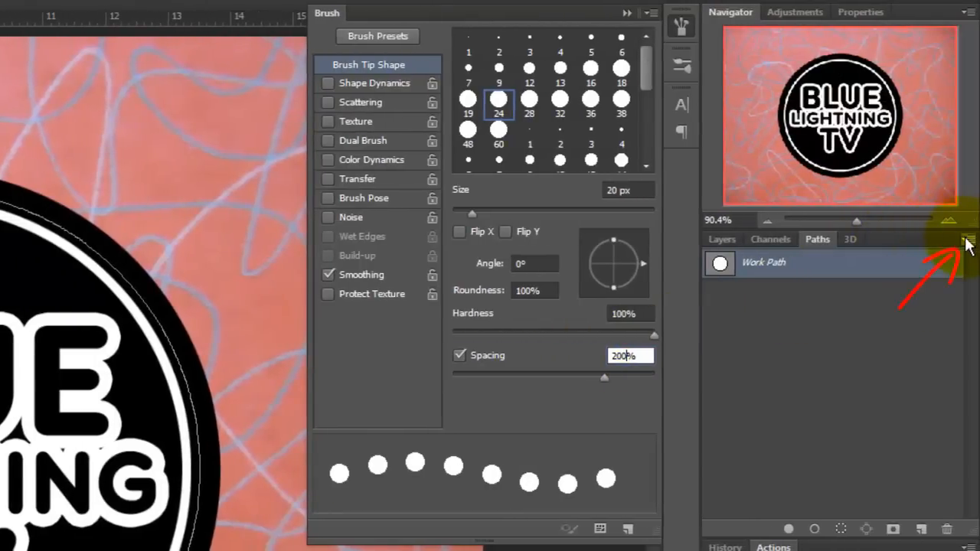
{"action": "left_click", "coordinate": [969, 238]}
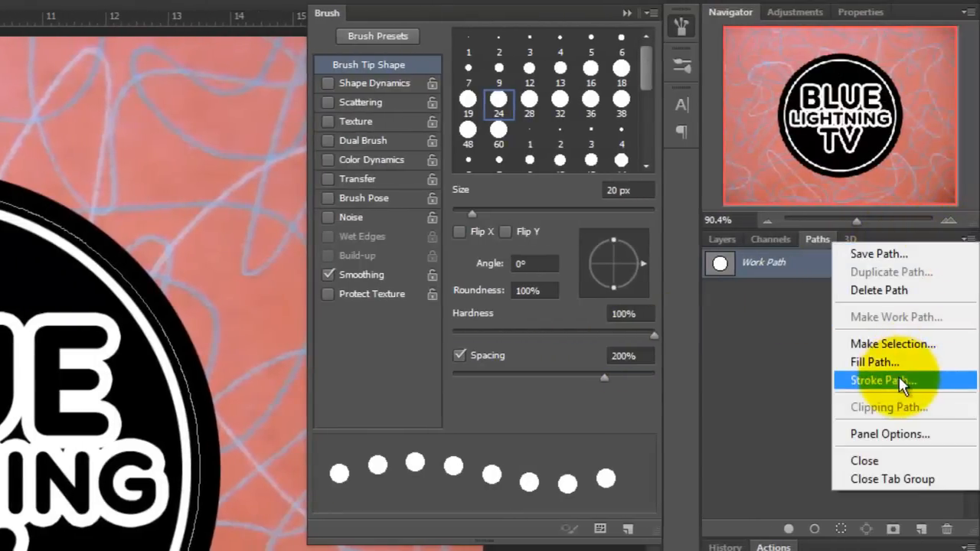
{"action": "left_click", "coordinate": [880, 381]}
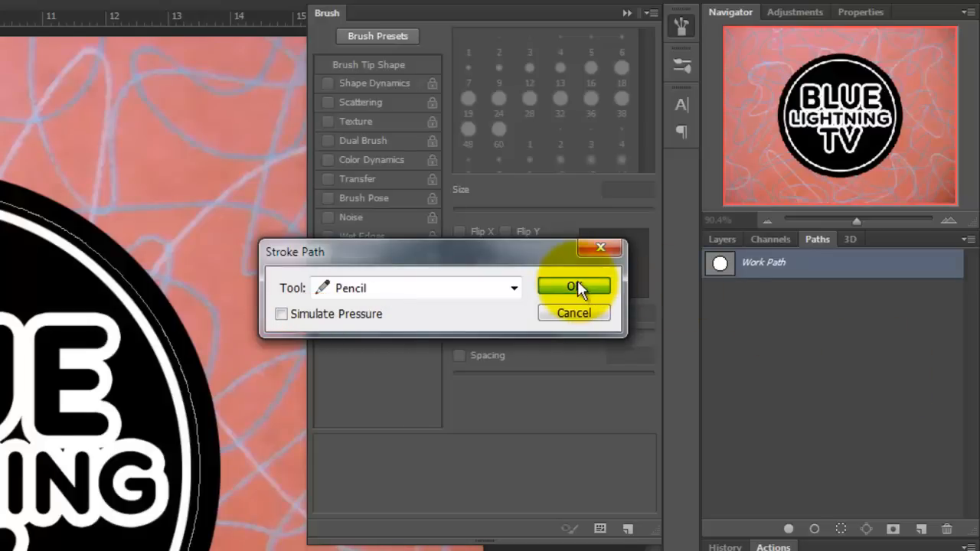
{"action": "left_click", "coordinate": [574, 285]}
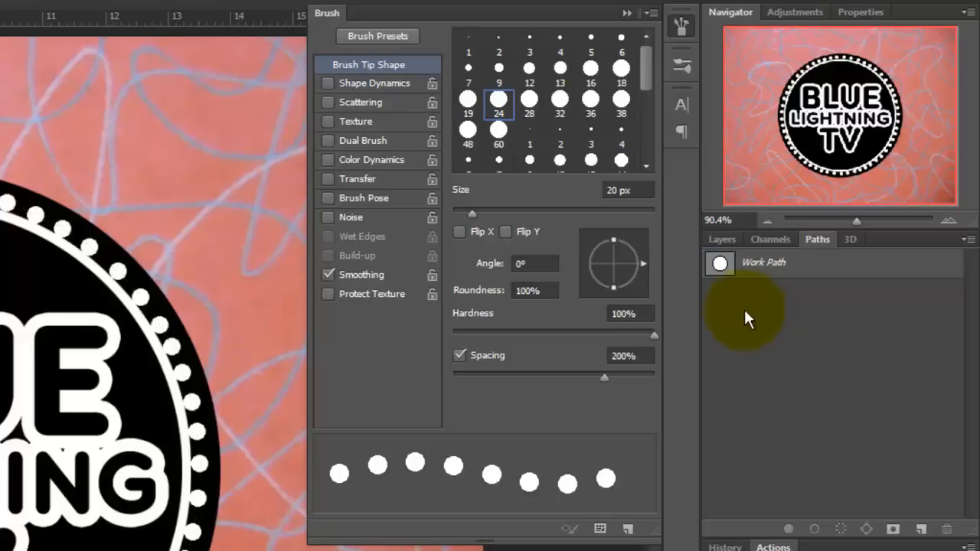
{"action": "left_click", "coordinate": [626, 14]}
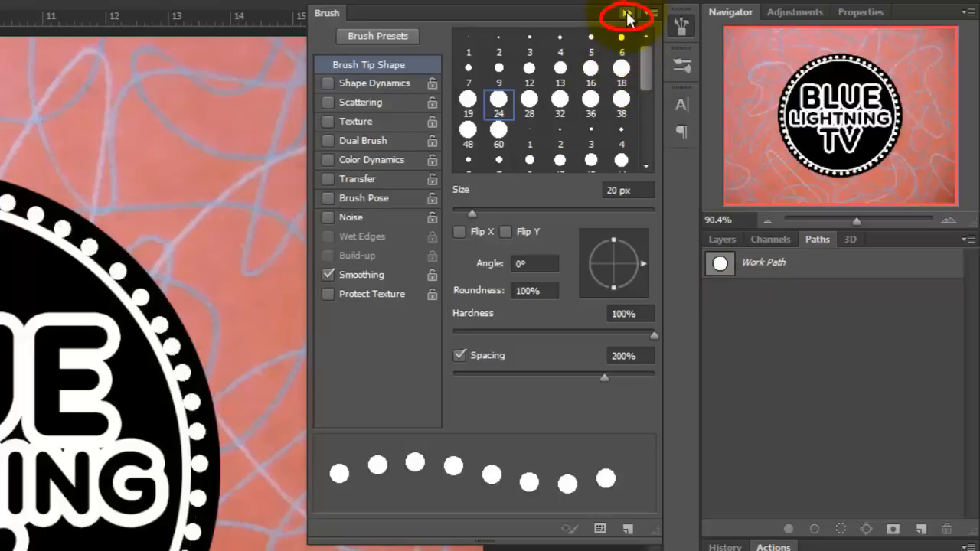
Load the circular work path, add a masked new layer named INSIDE SHAPE, and target its pixels.
{"action": "left_click", "coordinate": [626, 15]}
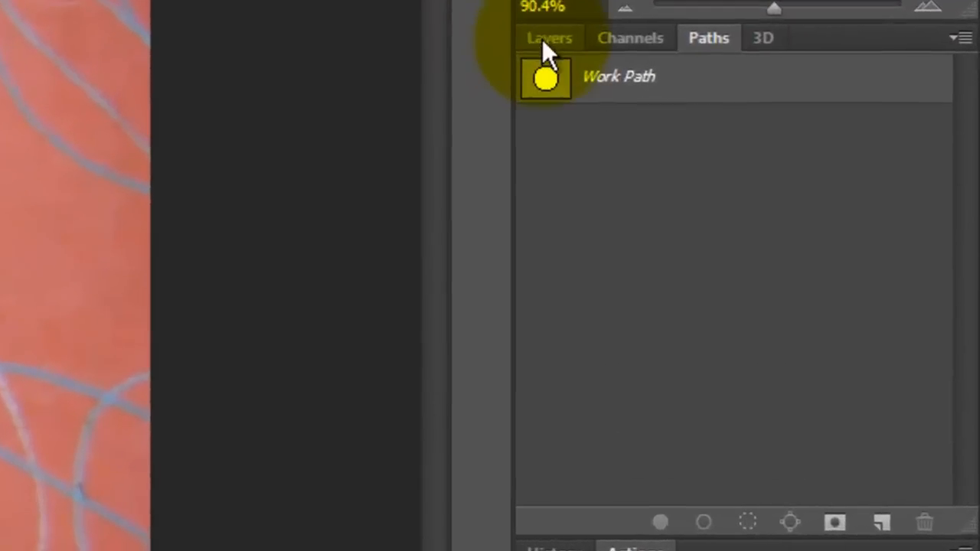
{"action": "left_click", "coordinate": [549, 38]}
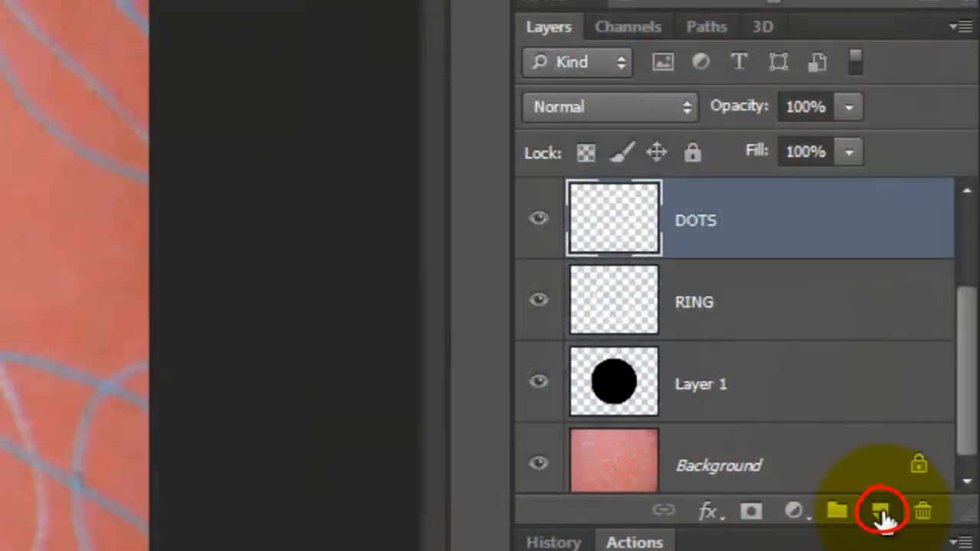
{"action": "left_click", "coordinate": [880, 511]}
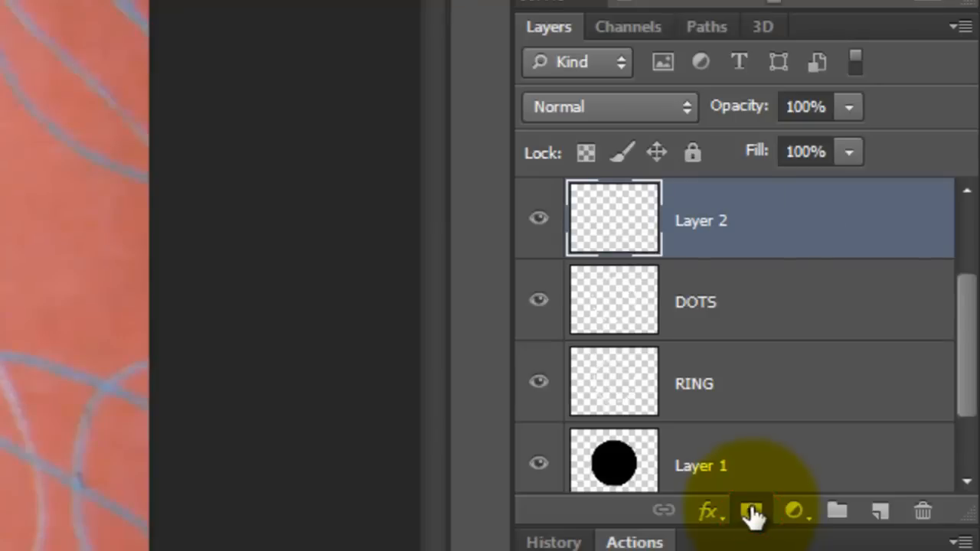
{"action": "left_click", "coordinate": [752, 510]}
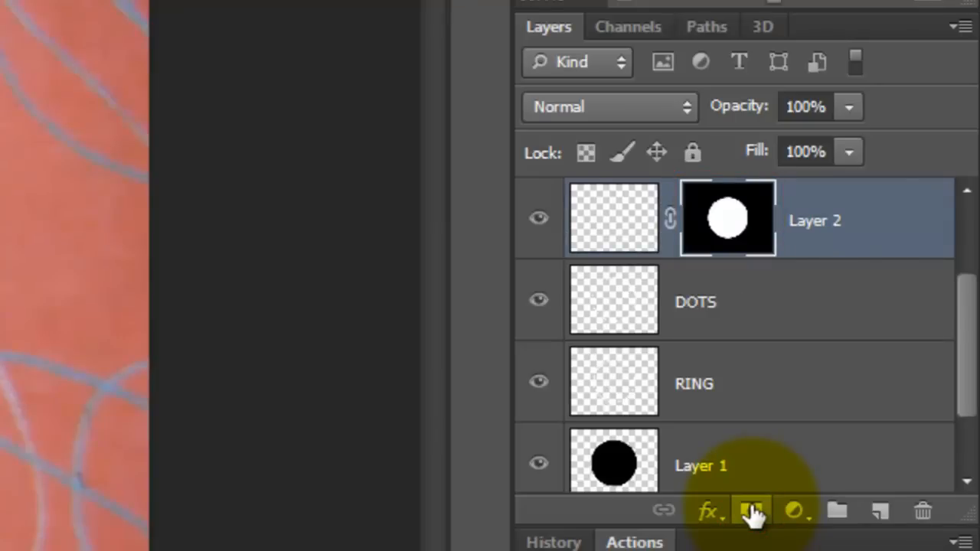
{"action": "type", "text": "INSIDE SHAPE"}
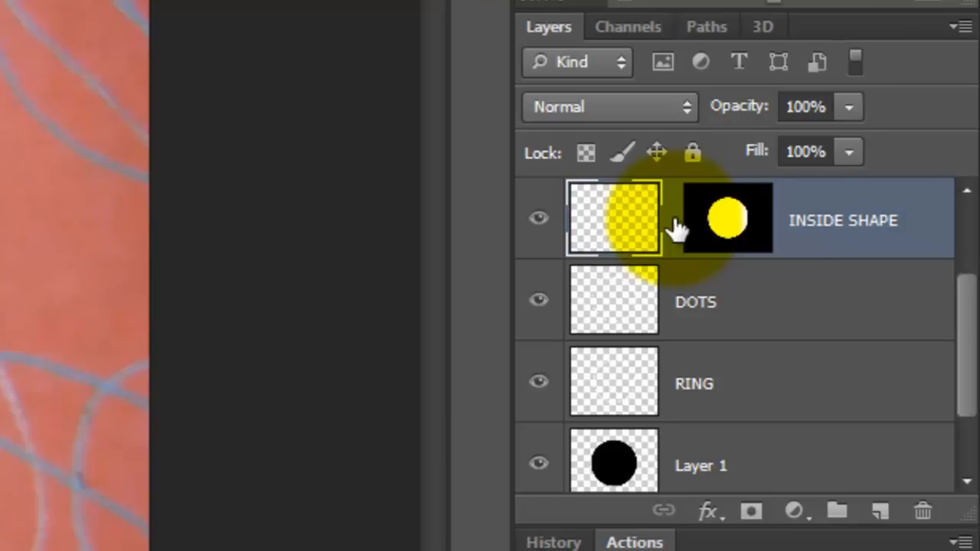
{"action": "left_click", "coordinate": [728, 220]}
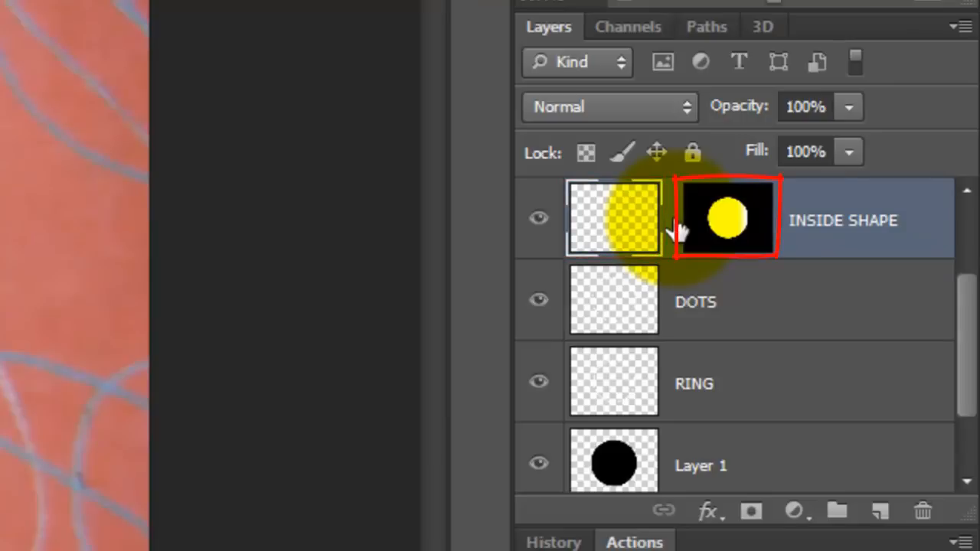
{"action": "left_click", "coordinate": [613, 218]}
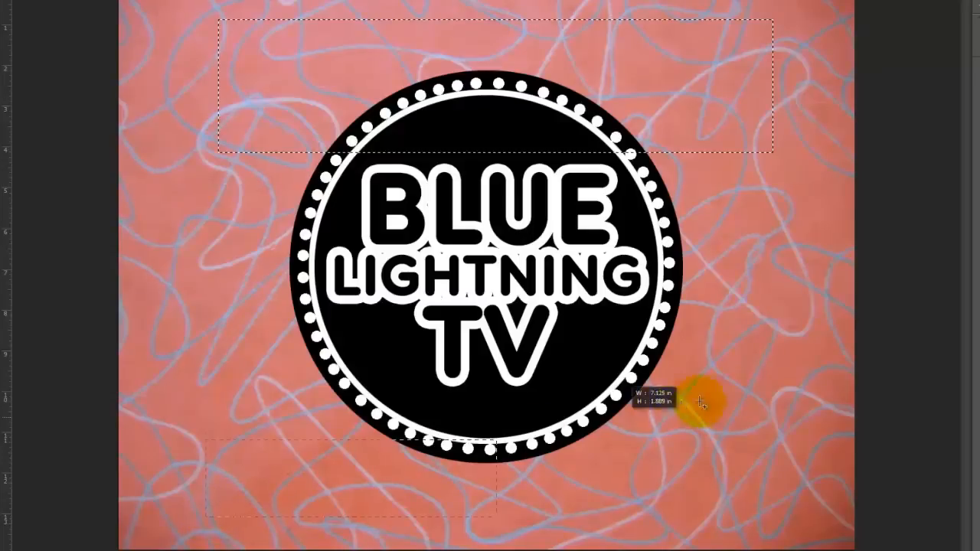
Select the rectangular frame area below the lettering, trimmed at the centre, for a 10 px white inside stroke.
{"action": "left_click_drag", "start_coordinate": [700, 402], "coordinate": [808, 399]}
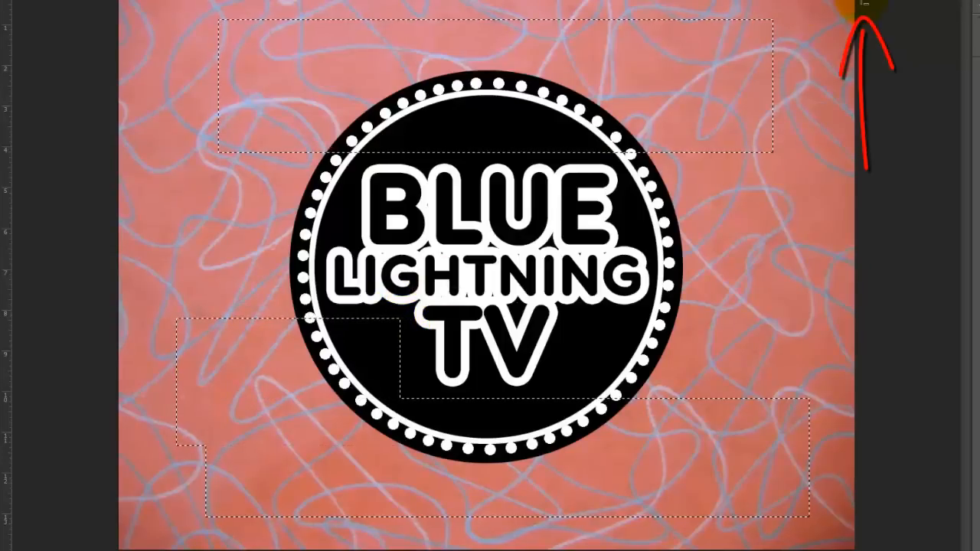
{"action": "key", "text": "Alt"}
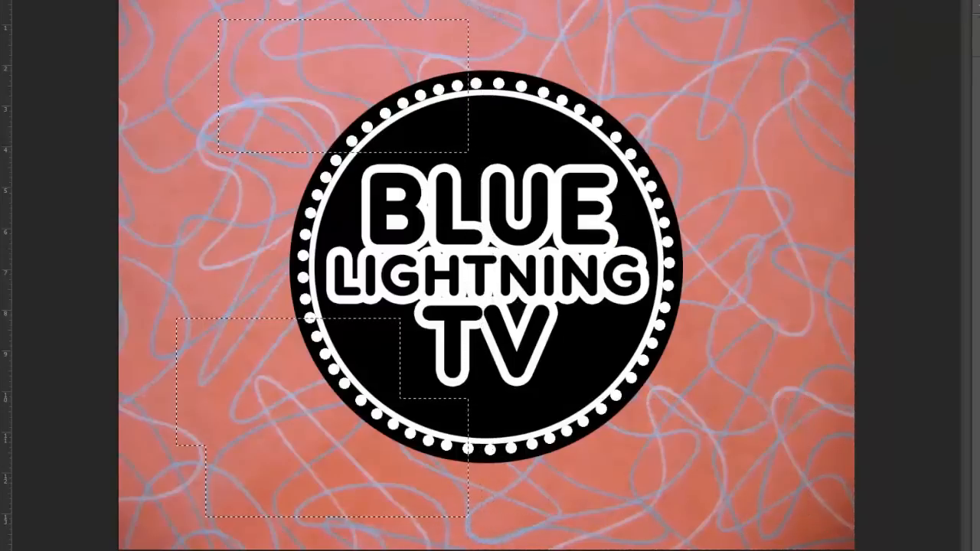
{"action": "left_click_drag", "start_coordinate": [605, 410], "coordinate": [483, 406]}
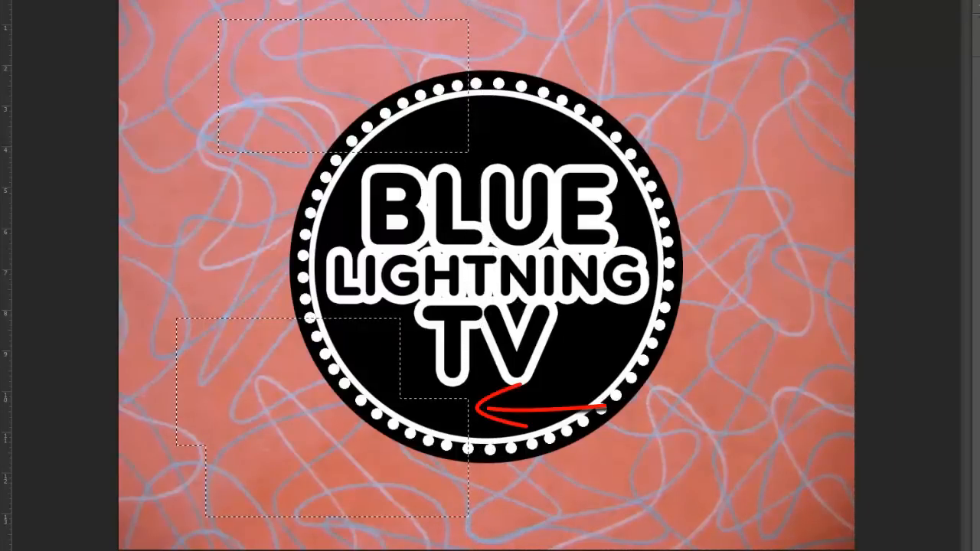
{"action": "left_click", "coordinate": [106, 16]}
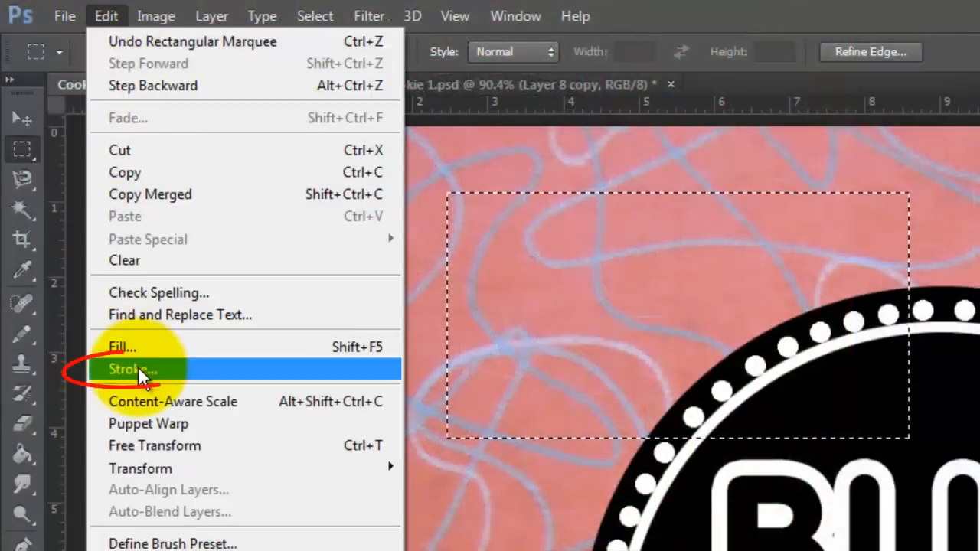
{"action": "left_click", "coordinate": [133, 369]}
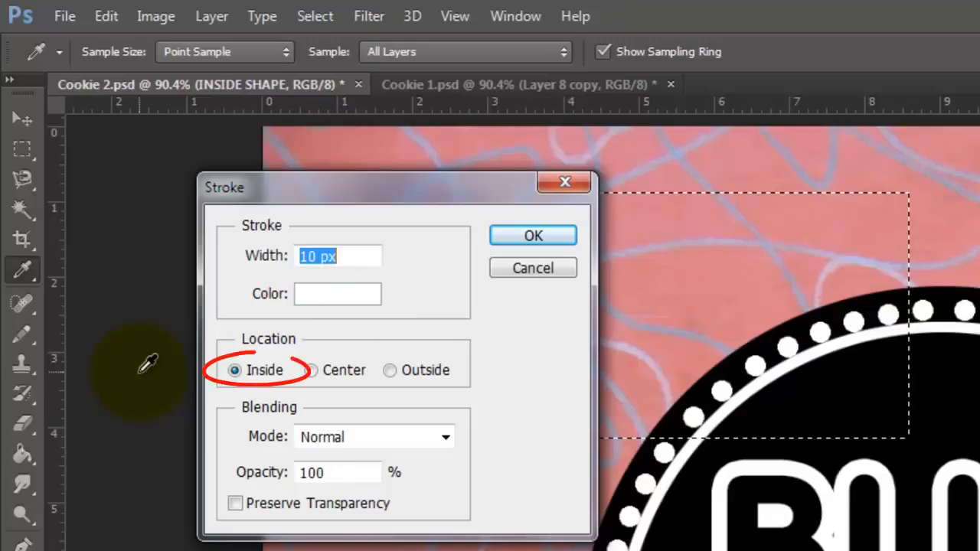
{"action": "mouse_move", "coordinate": [268, 352]}
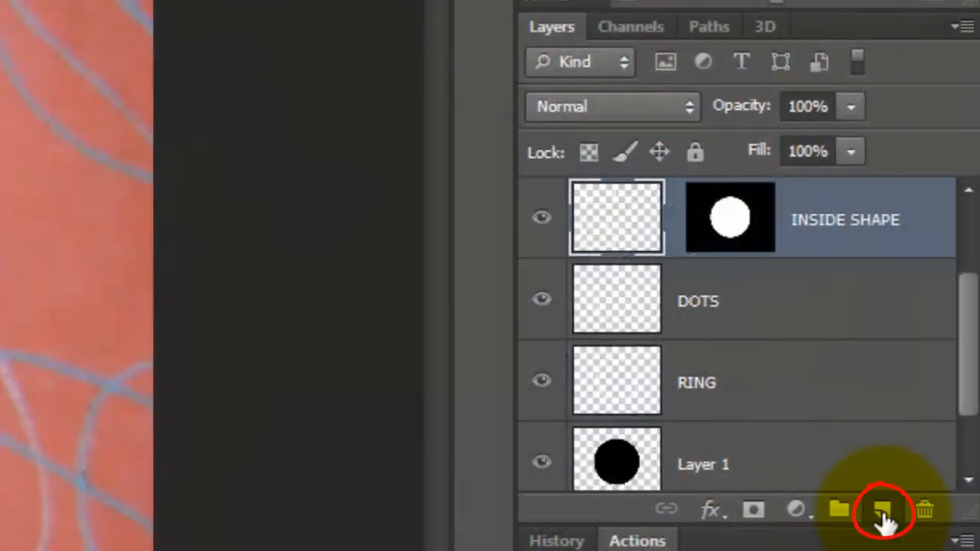
On a new layer, stroke a small circular selection at the frame corner.
{"action": "left_click", "coordinate": [882, 509]}
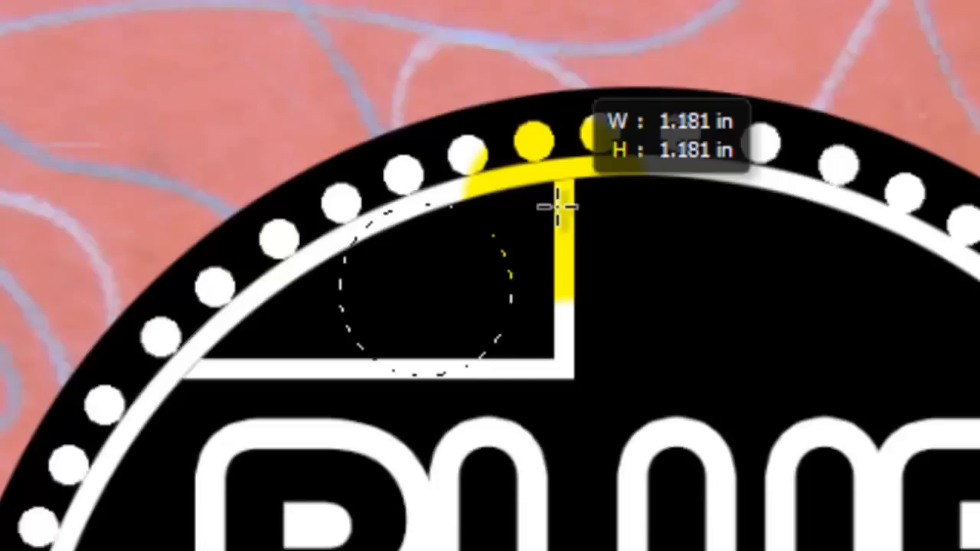
{"action": "left_click", "coordinate": [102, 15]}
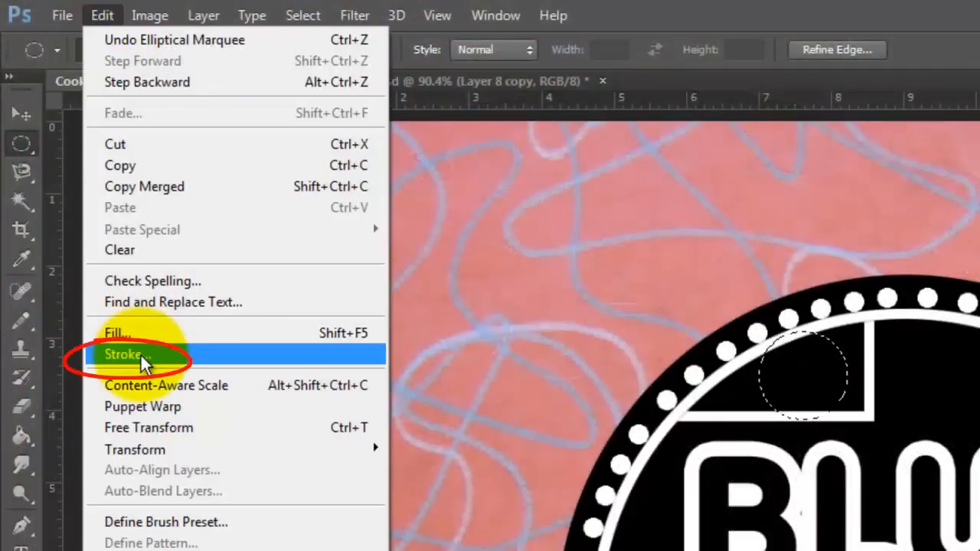
{"action": "left_click", "coordinate": [123, 354]}
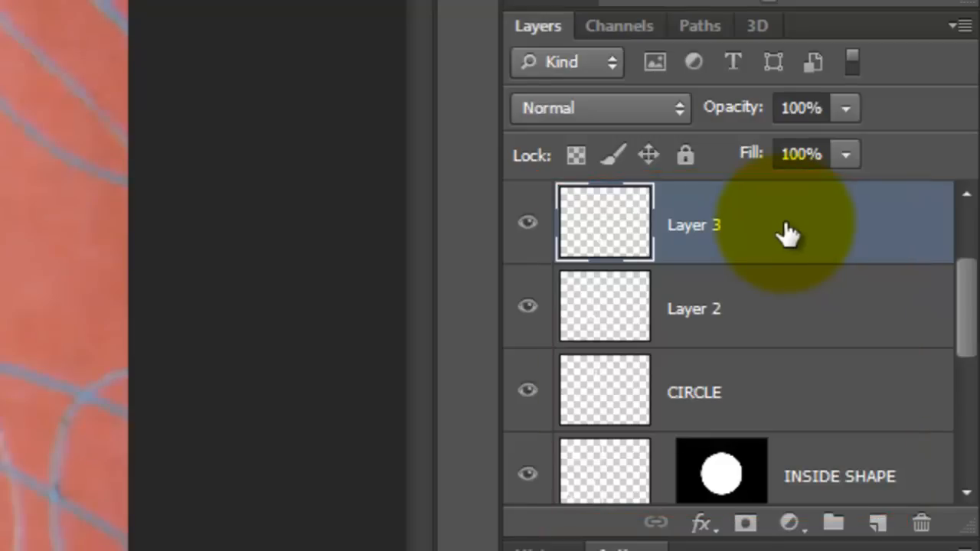
Merge the ring and frame layers into INSIDE SHAPE, preserving the mask, and duplicate the layer.
{"action": "key", "text": "ctrl+e"}
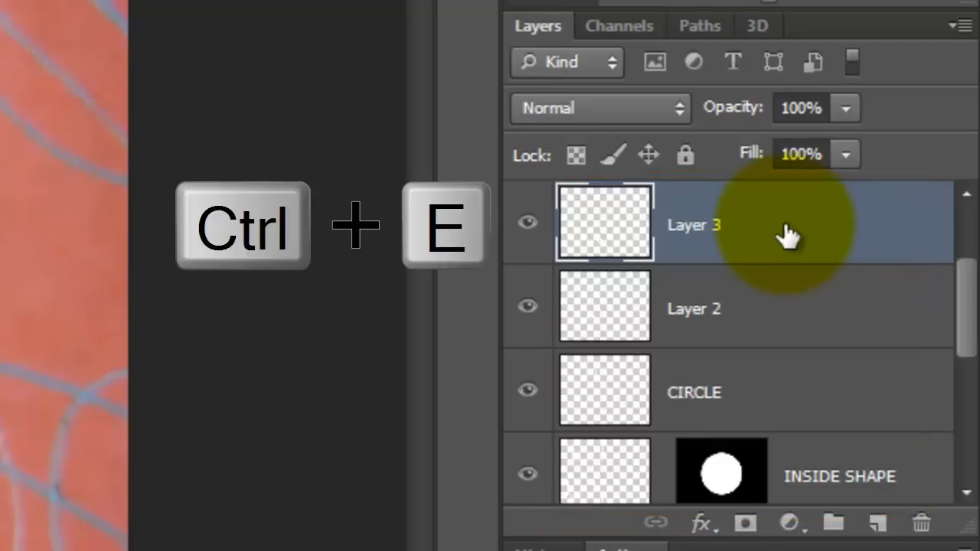
{"action": "key", "text": "ctrl+e"}
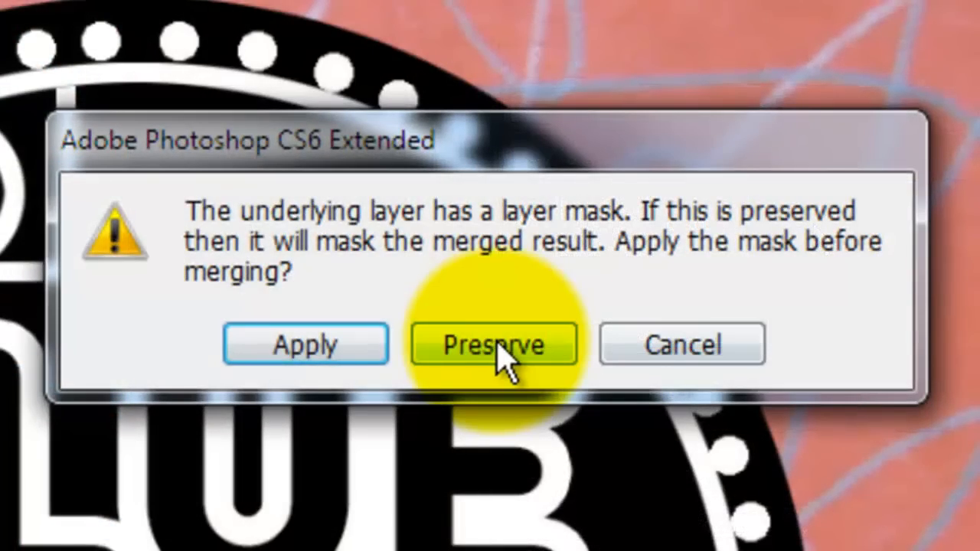
{"action": "left_click", "coordinate": [494, 343]}
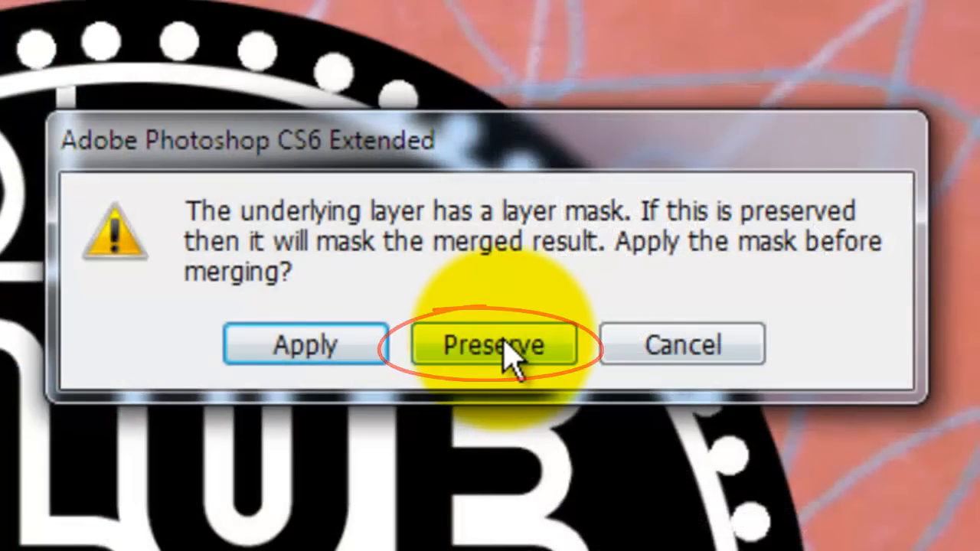
{"action": "left_click", "coordinate": [493, 344]}
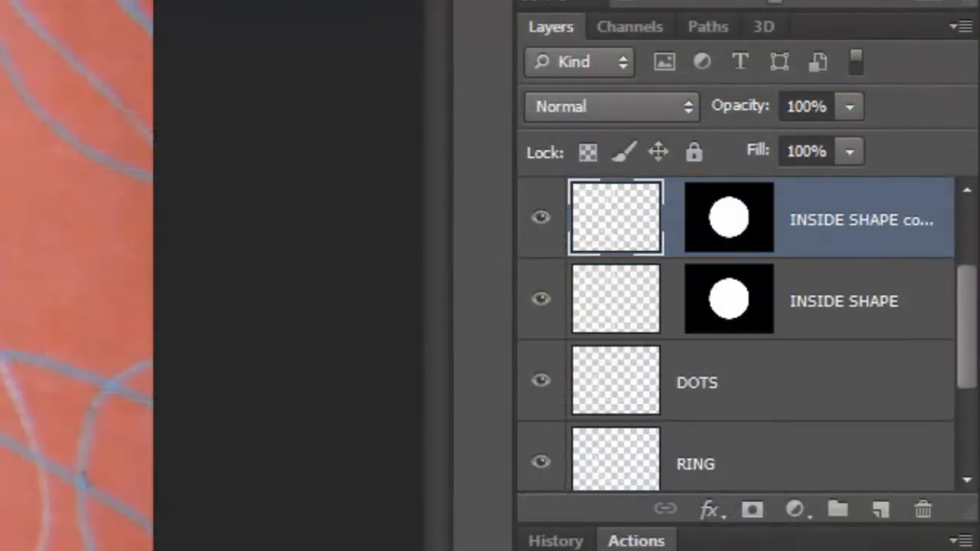
{"action": "left_click", "coordinate": [127, 19]}
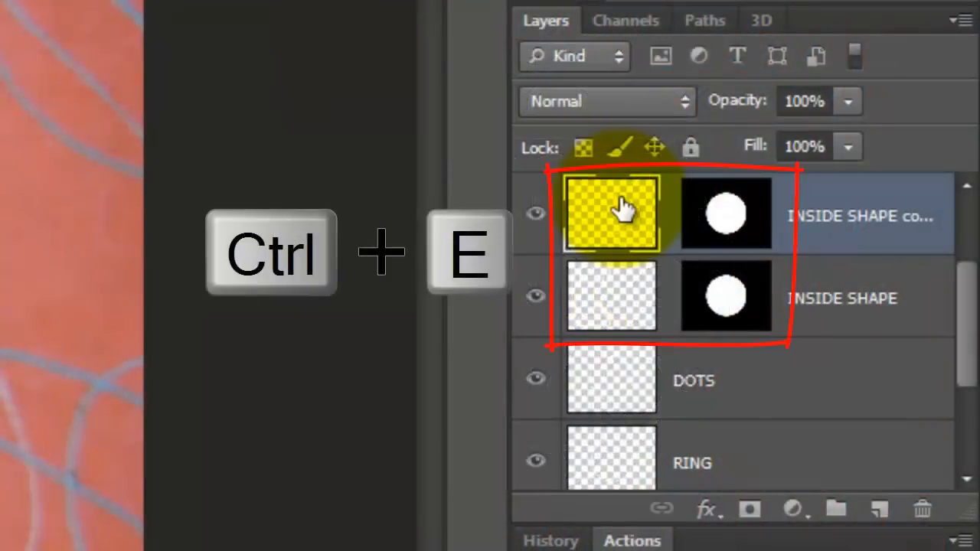
{"action": "key", "text": "ctrl+e"}
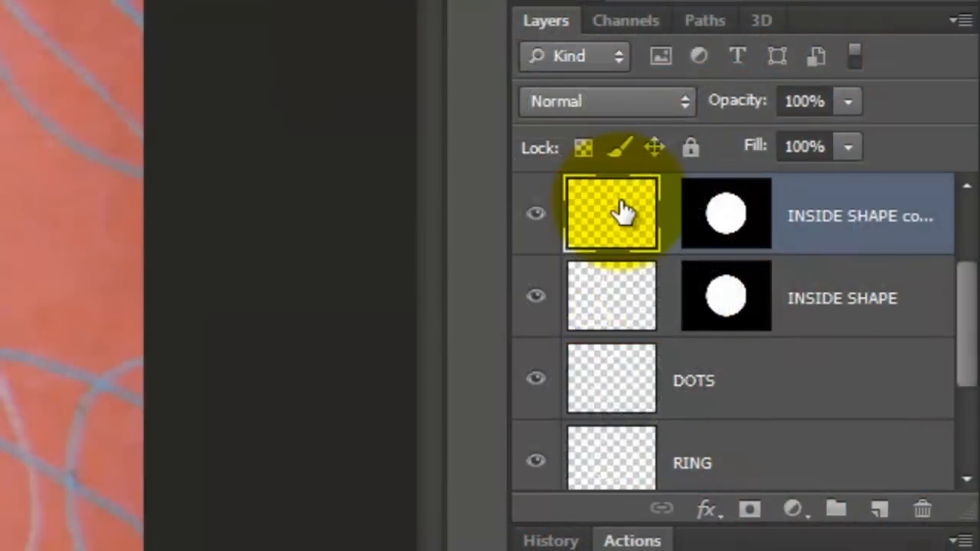